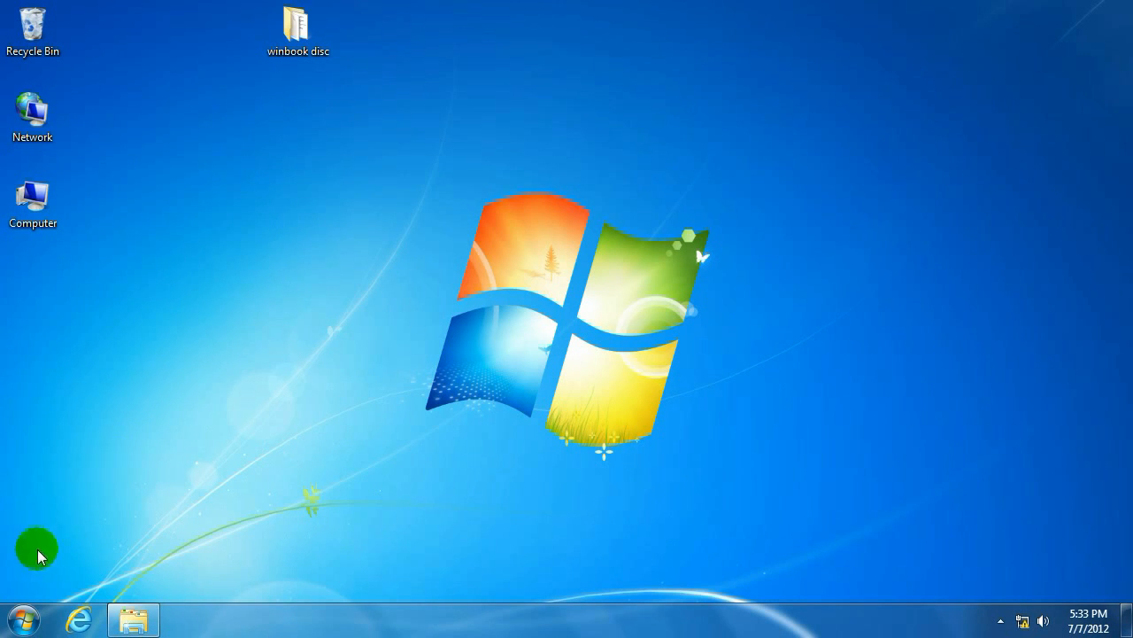
- Browse to C:\Program Files\IPC-N7405JV and select the BSearch_en application
click(22, 619)
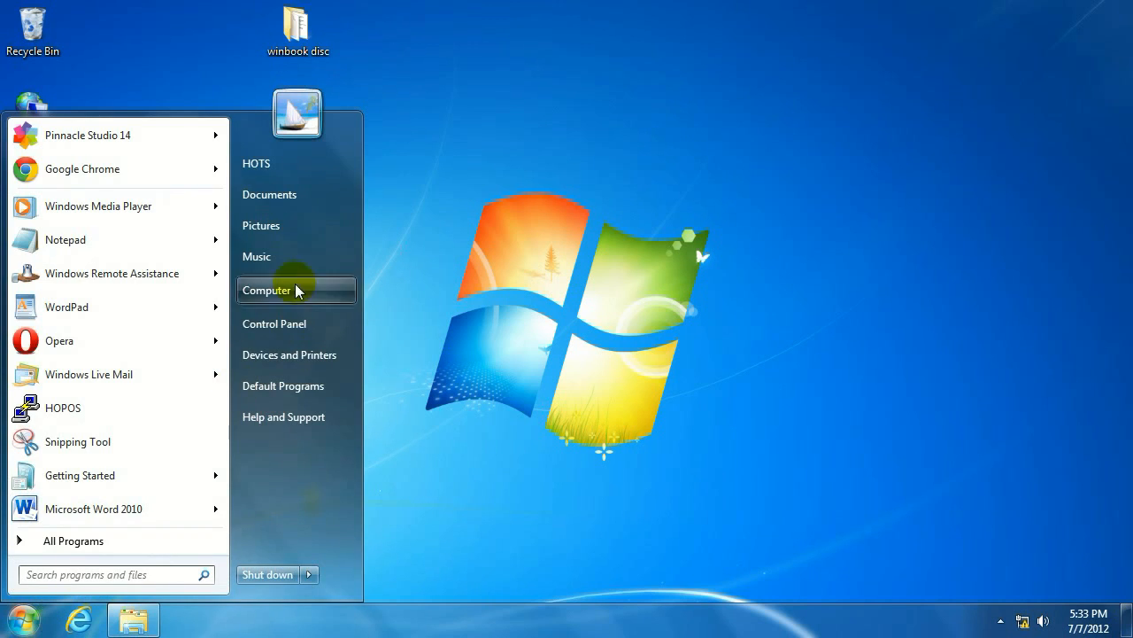
click(267, 290)
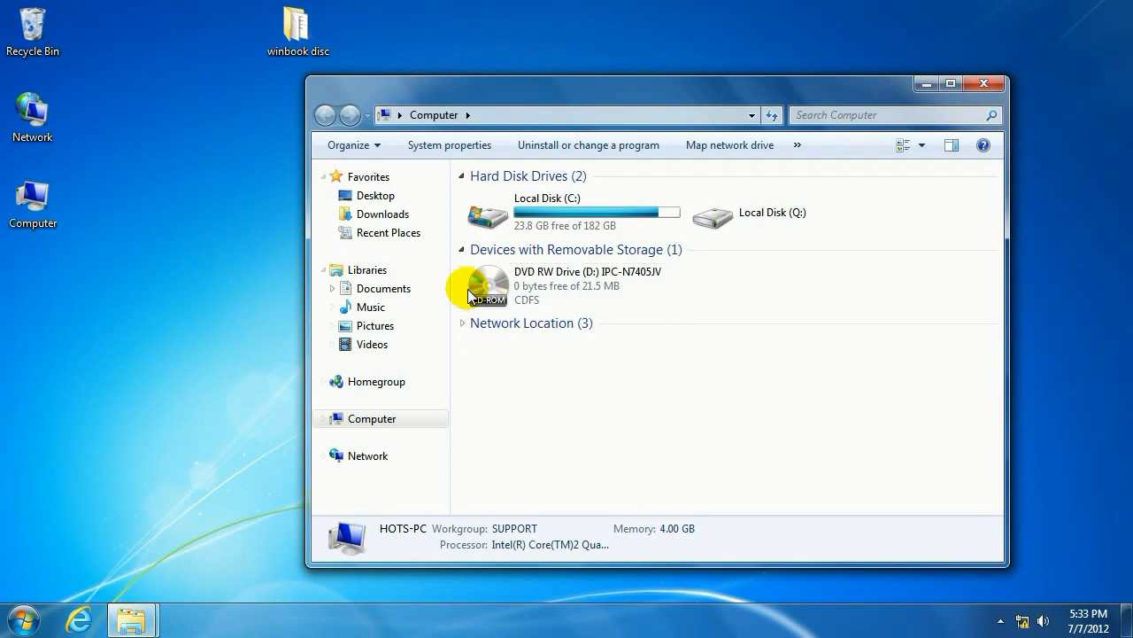
click(488, 286)
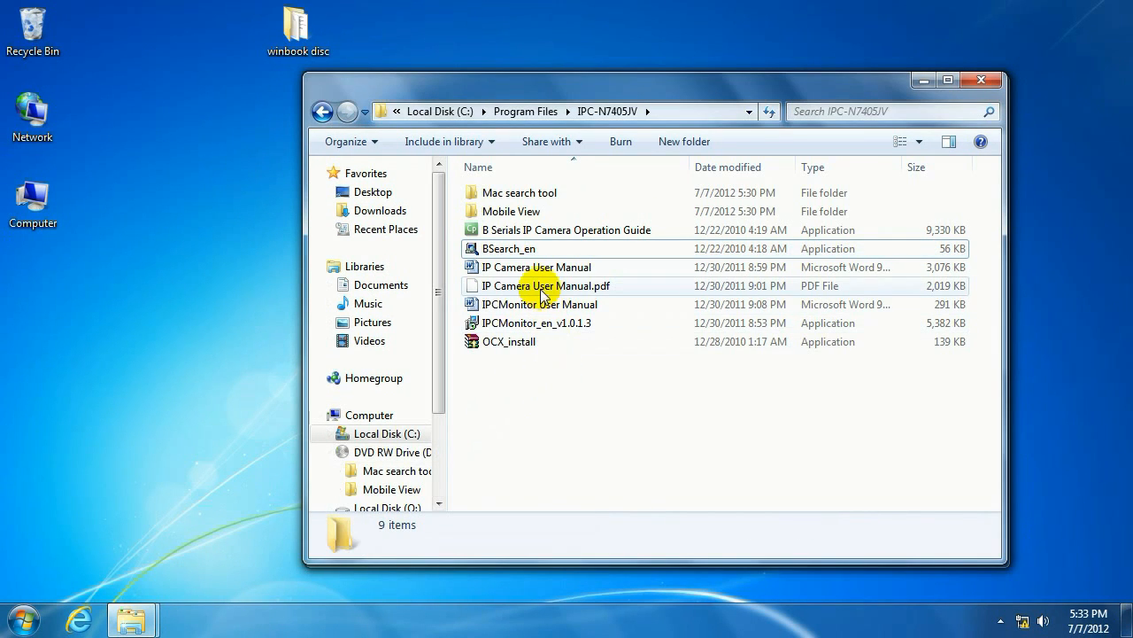
click(509, 248)
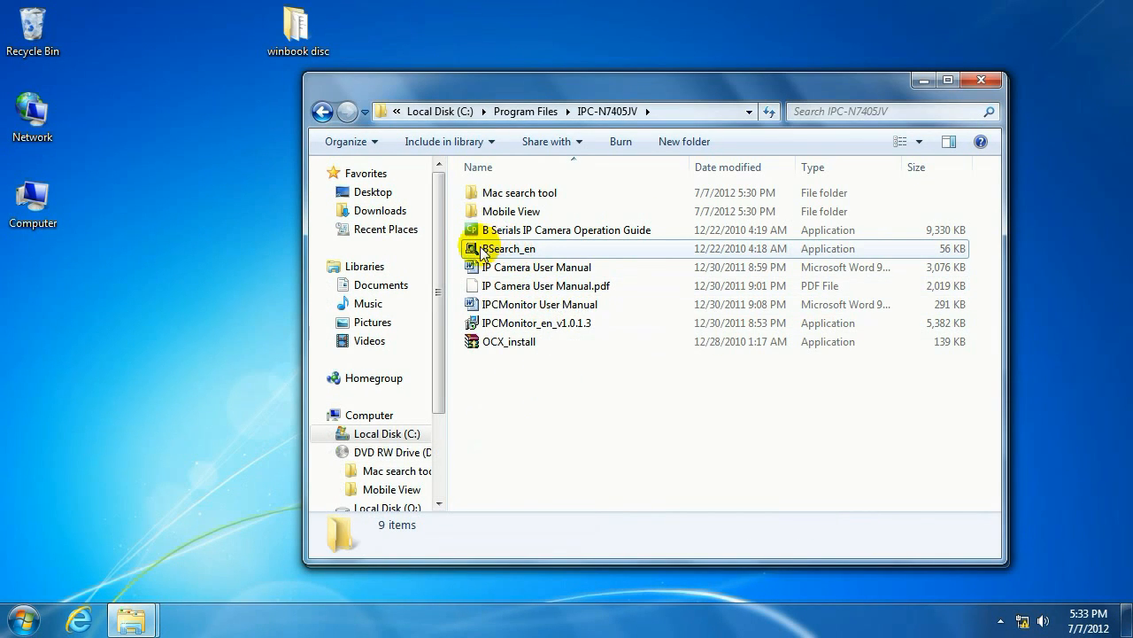
mouse_move(509, 247)
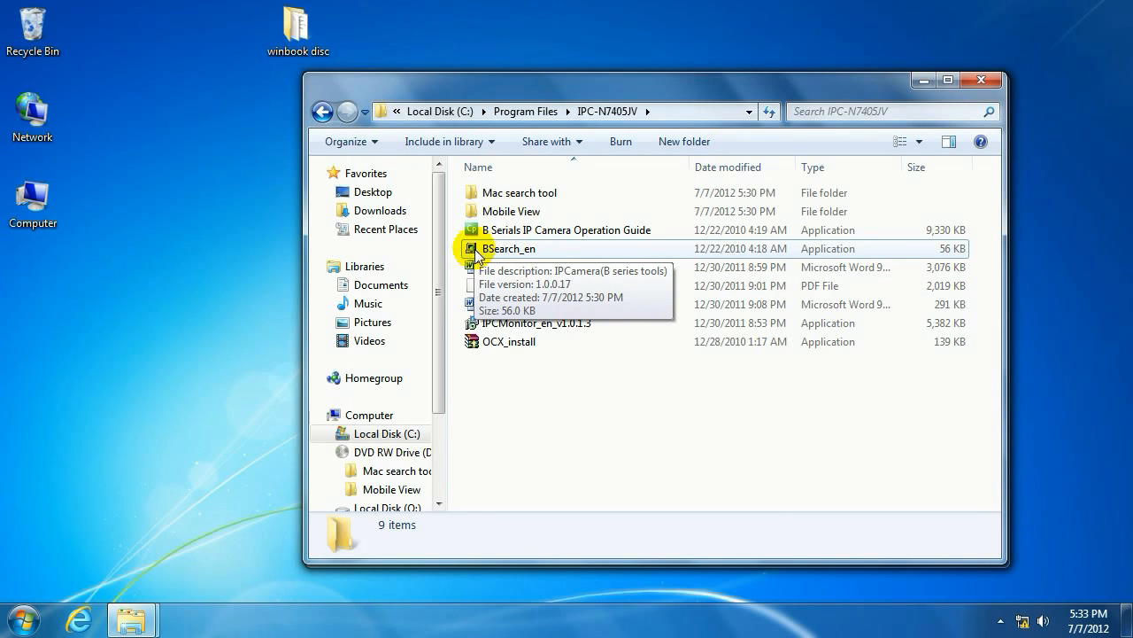
- Launch BSearch_en, search for cameras, select C001132 and disable automatic IP assignment
double_click(508, 248)
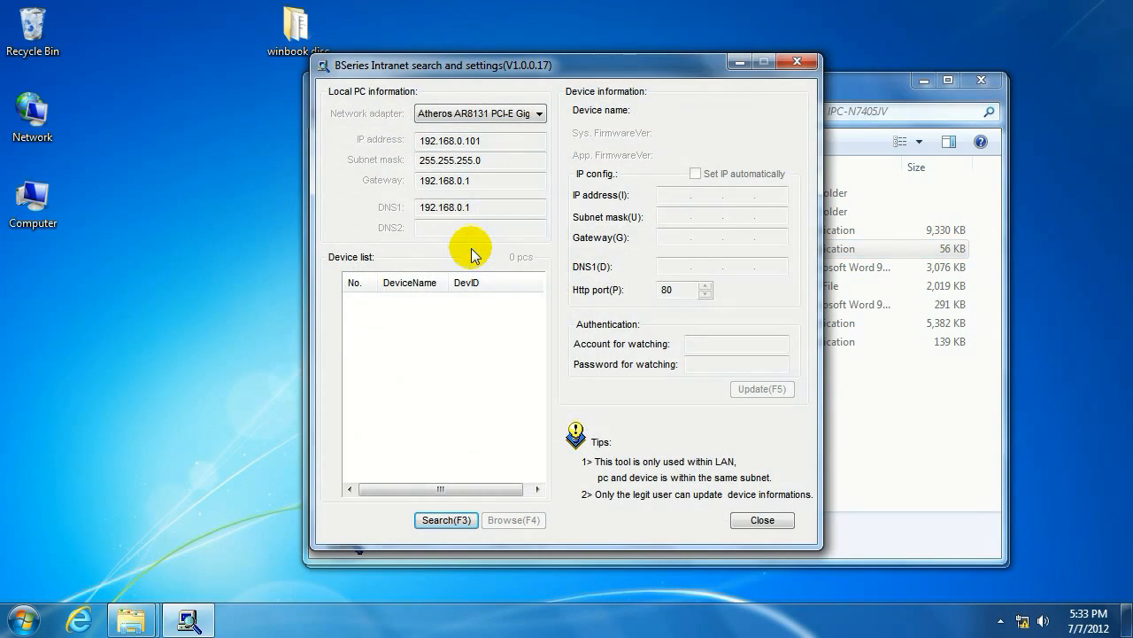
mouse_move(428, 394)
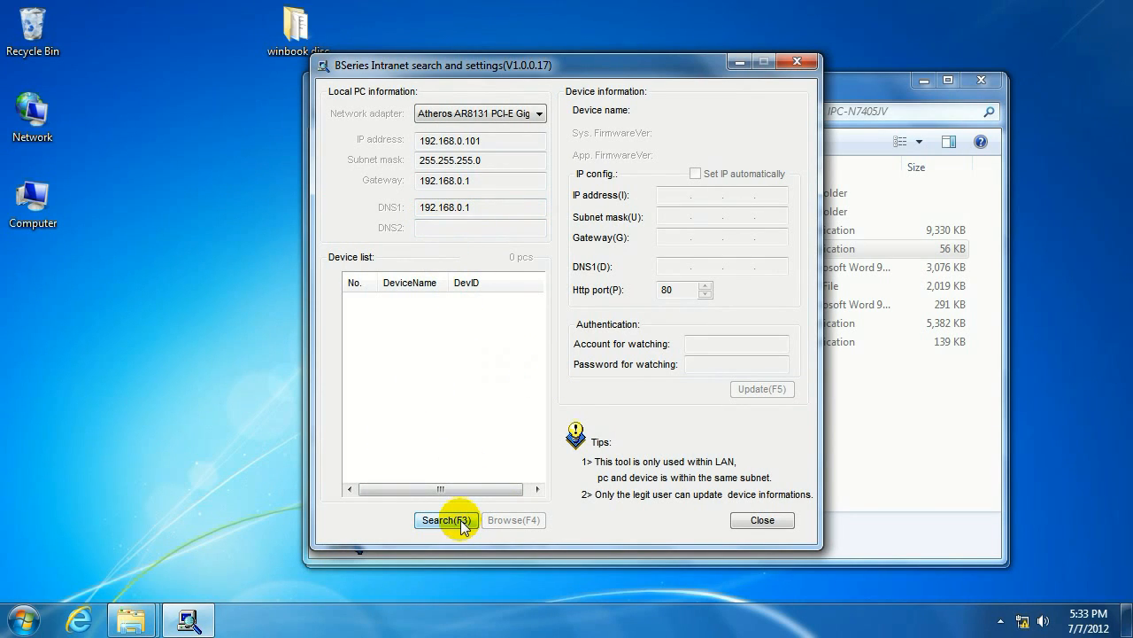
click(446, 519)
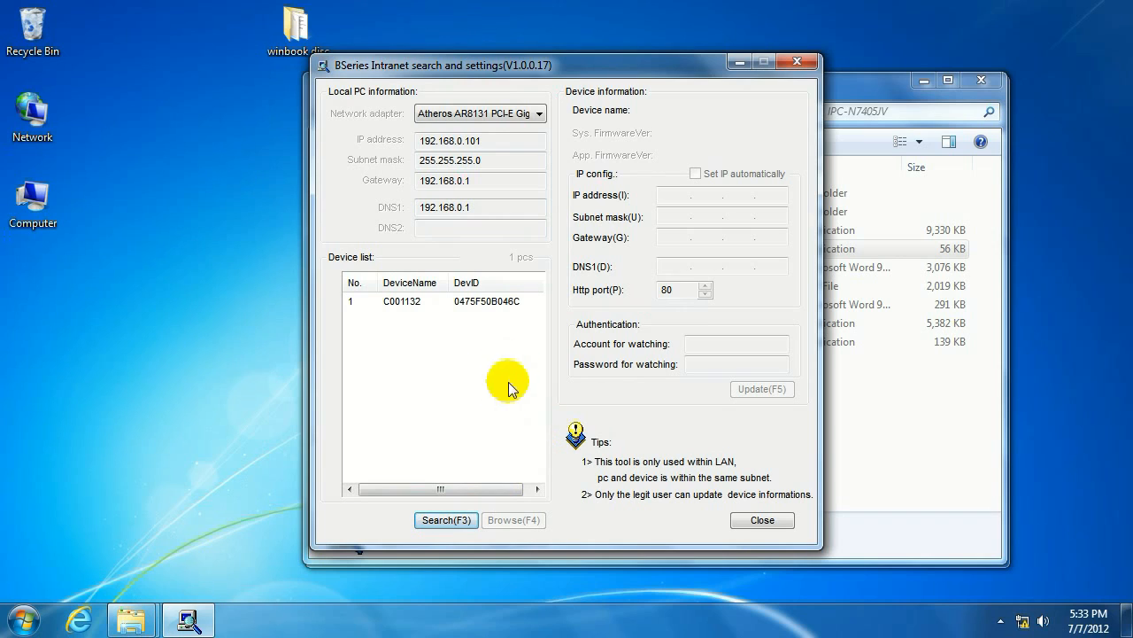
click(434, 302)
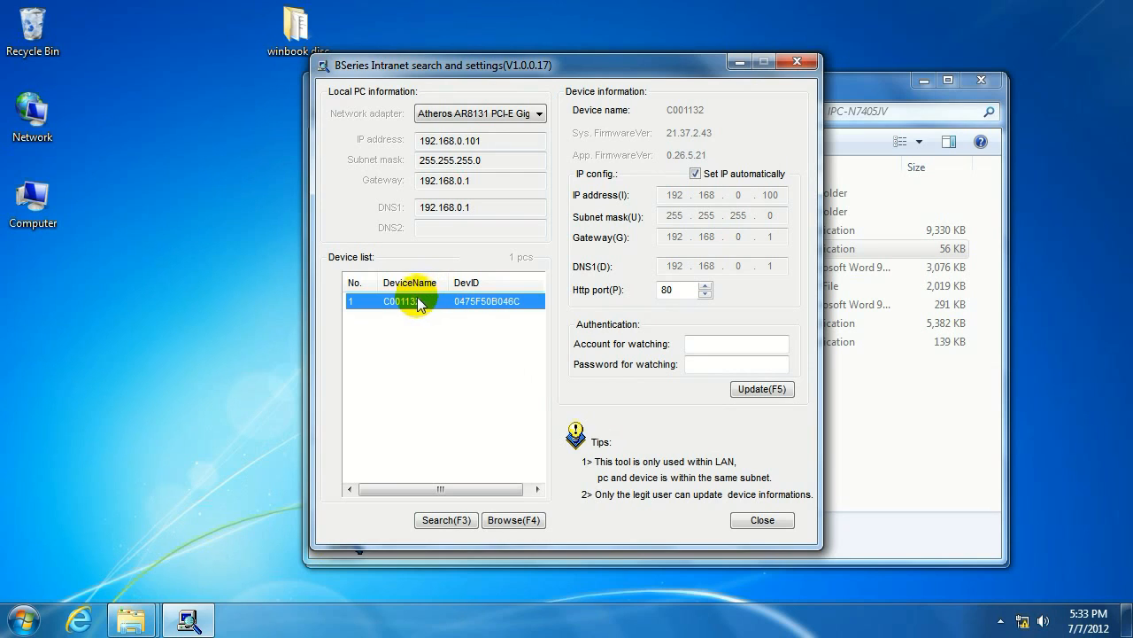
mouse_move(522, 310)
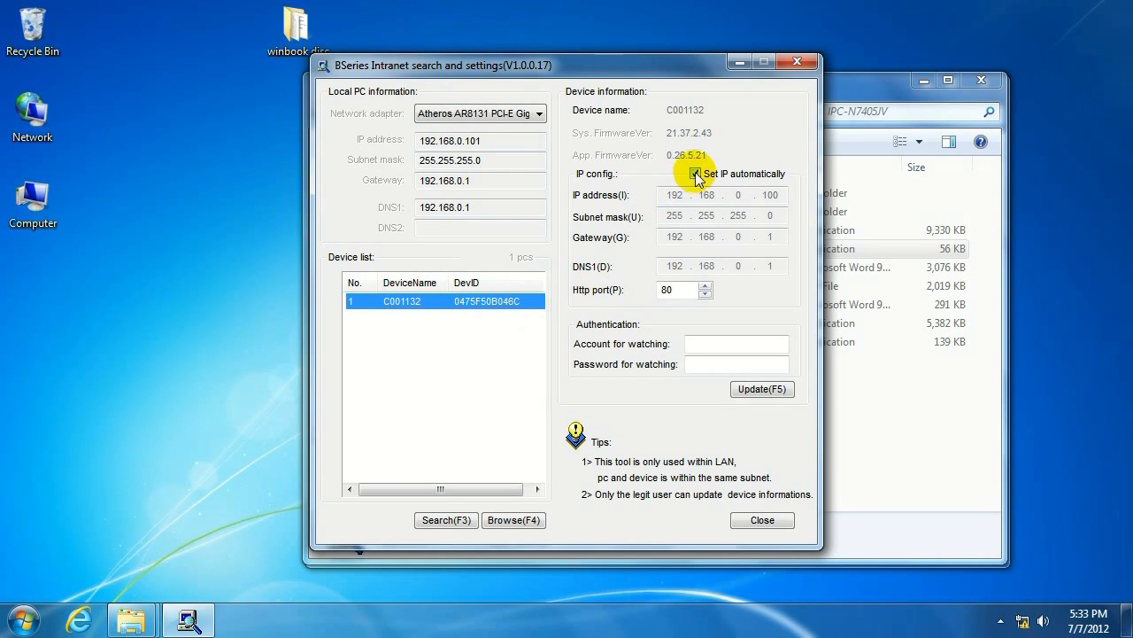
click(696, 173)
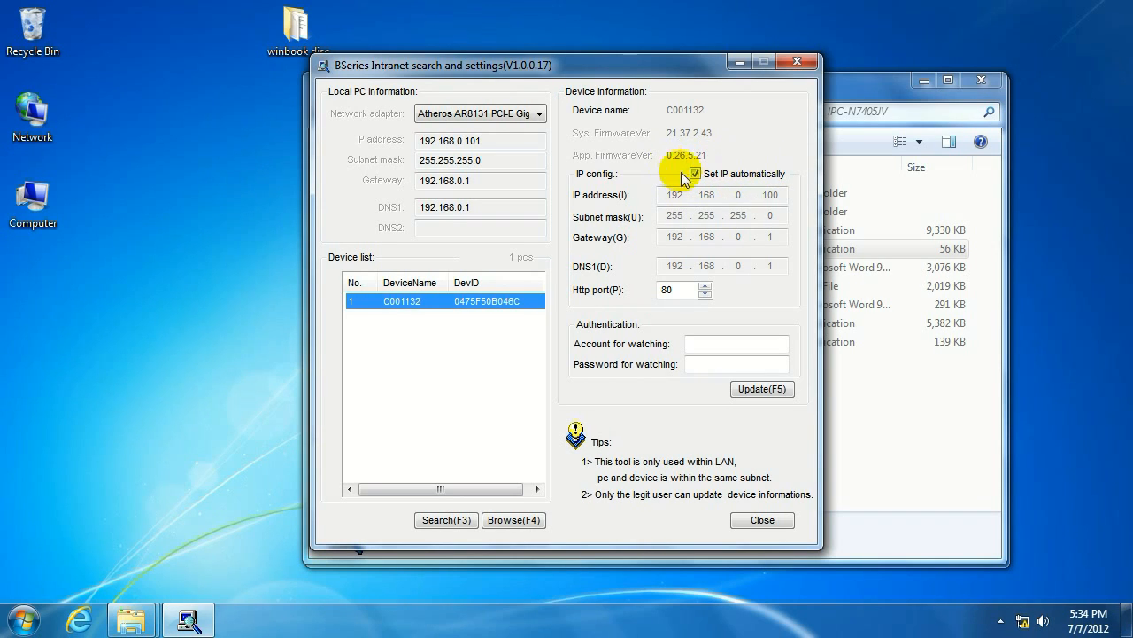
click(695, 172)
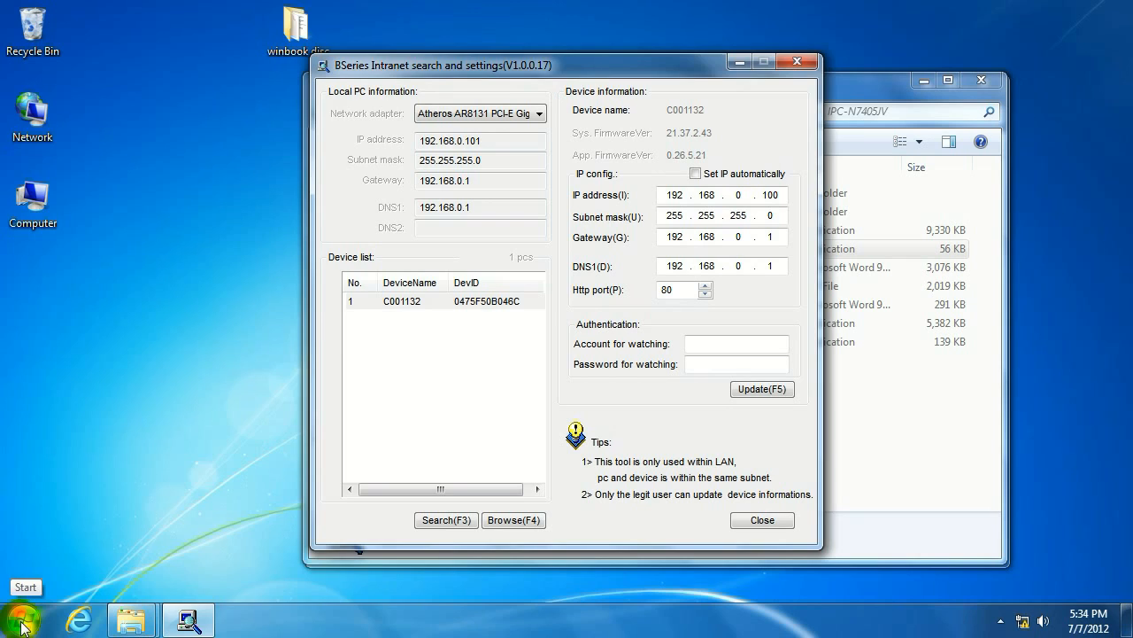
- Launch cmd from the Start menu search and enter ipconfig at the prompt
click(25, 587)
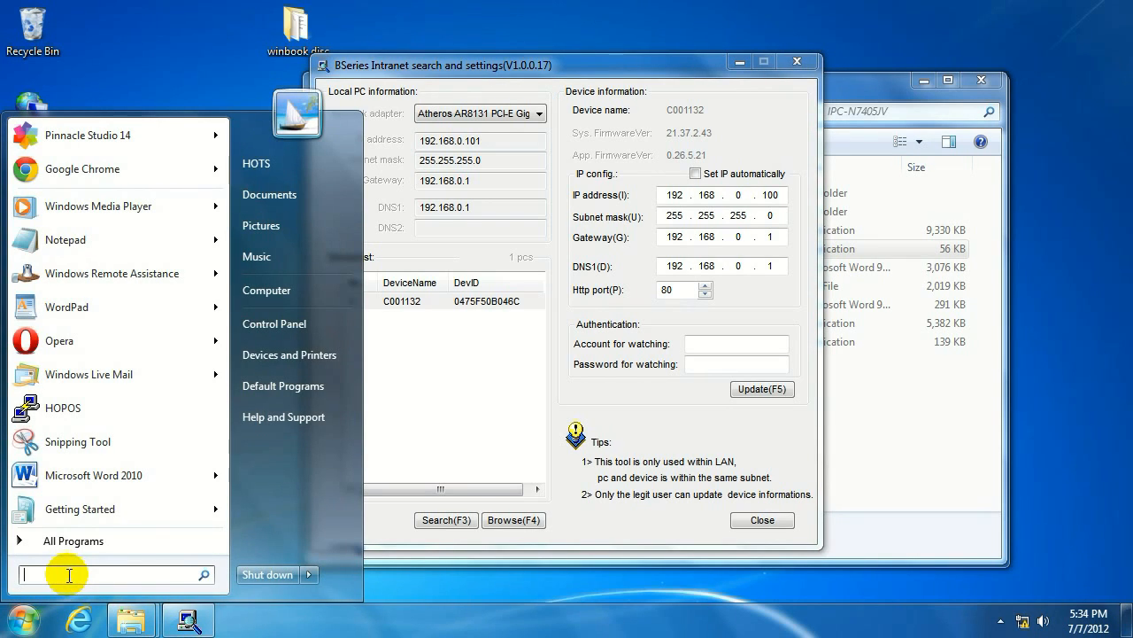
text(cmd)
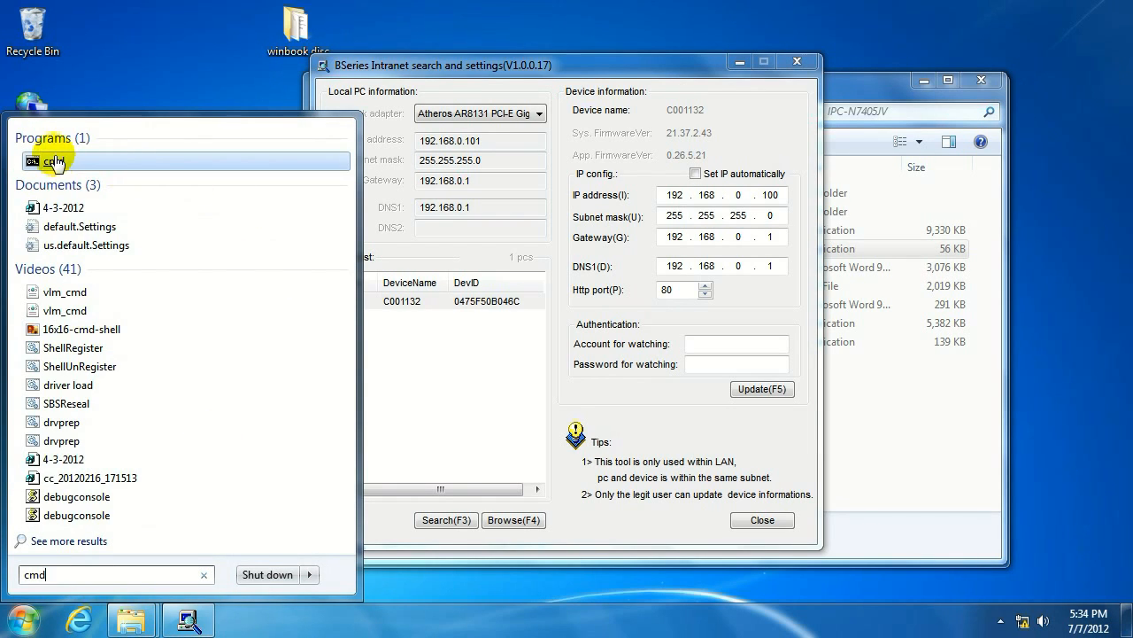
click(50, 161)
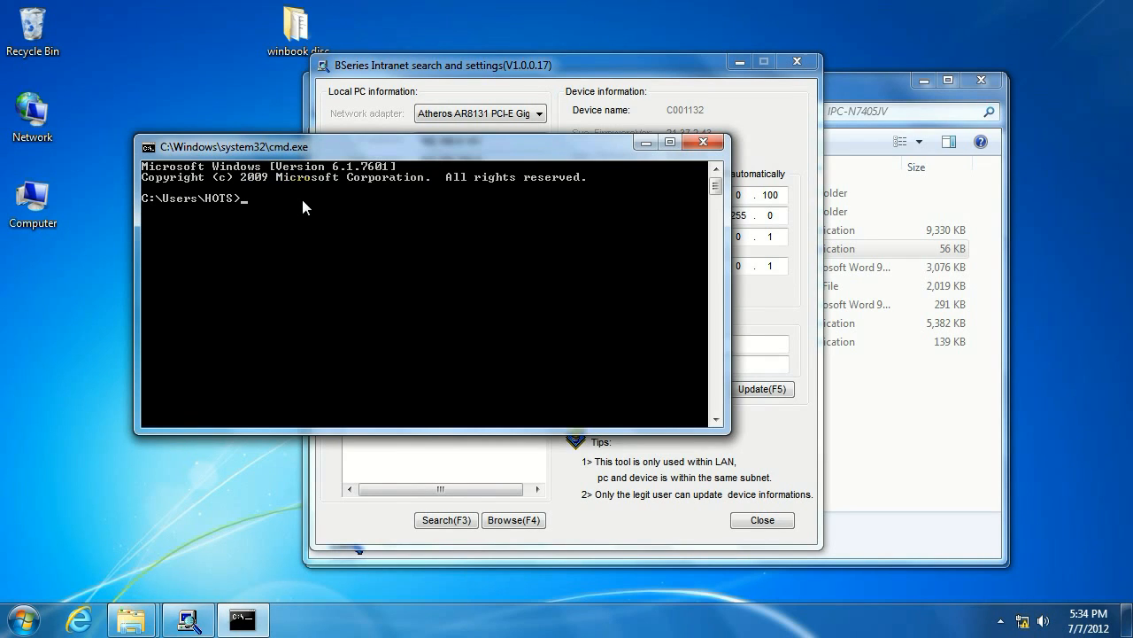
text(ipco)
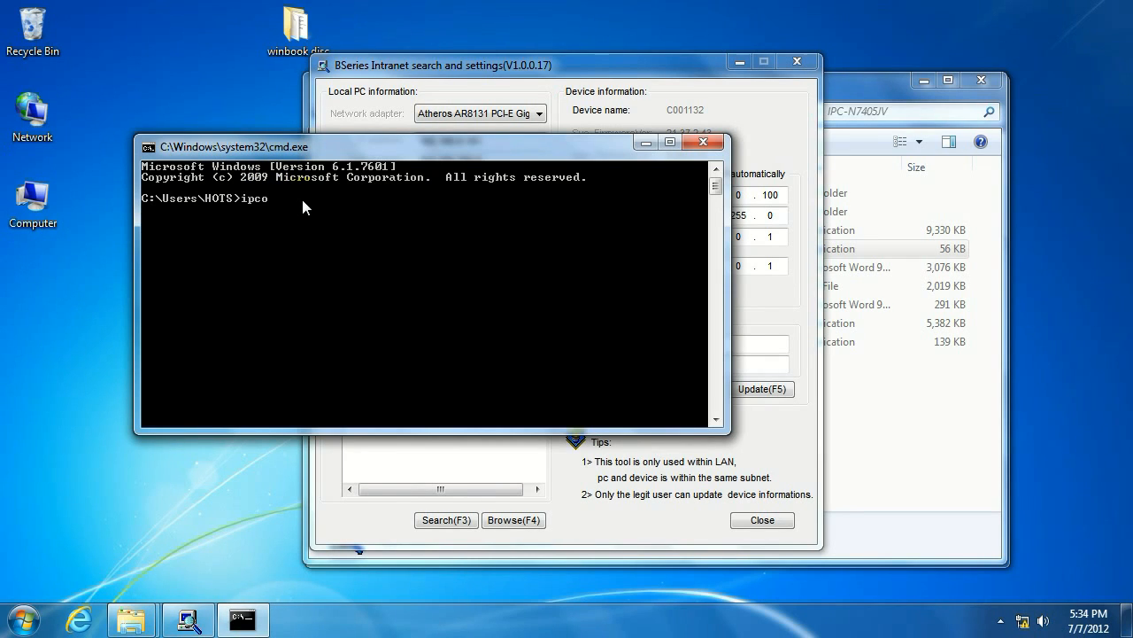
text(nfig)
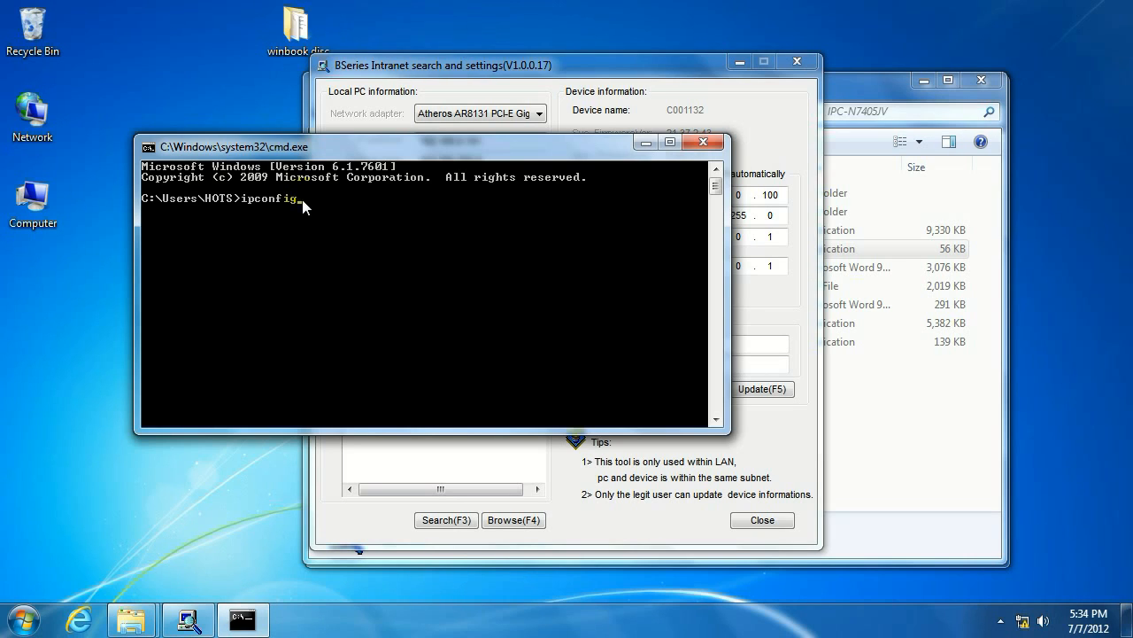
- Run ipconfig, showing IPv4 192.168.0.101, mask 255.255.255.0, gateway 192.168.0.1
key(enter)
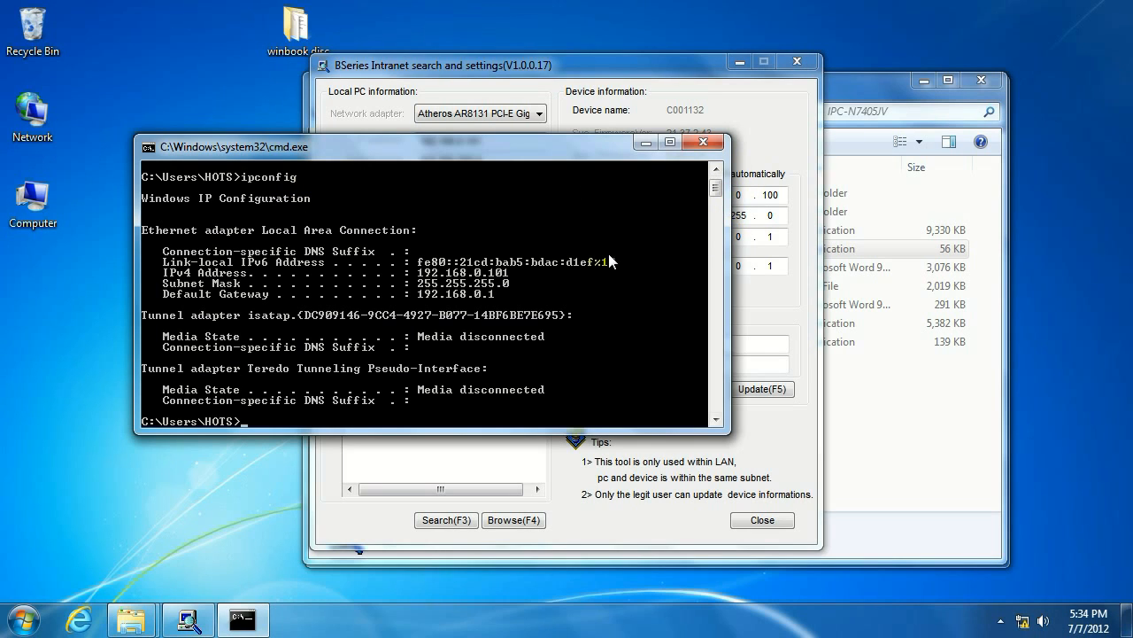
mouse_move(487, 310)
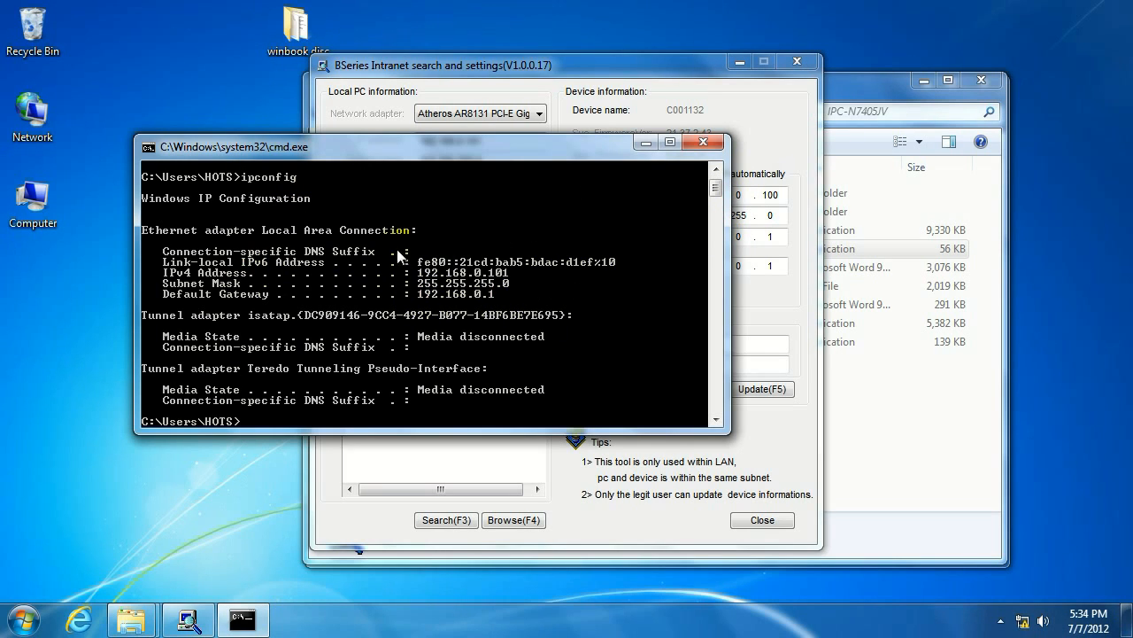
mouse_move(323, 293)
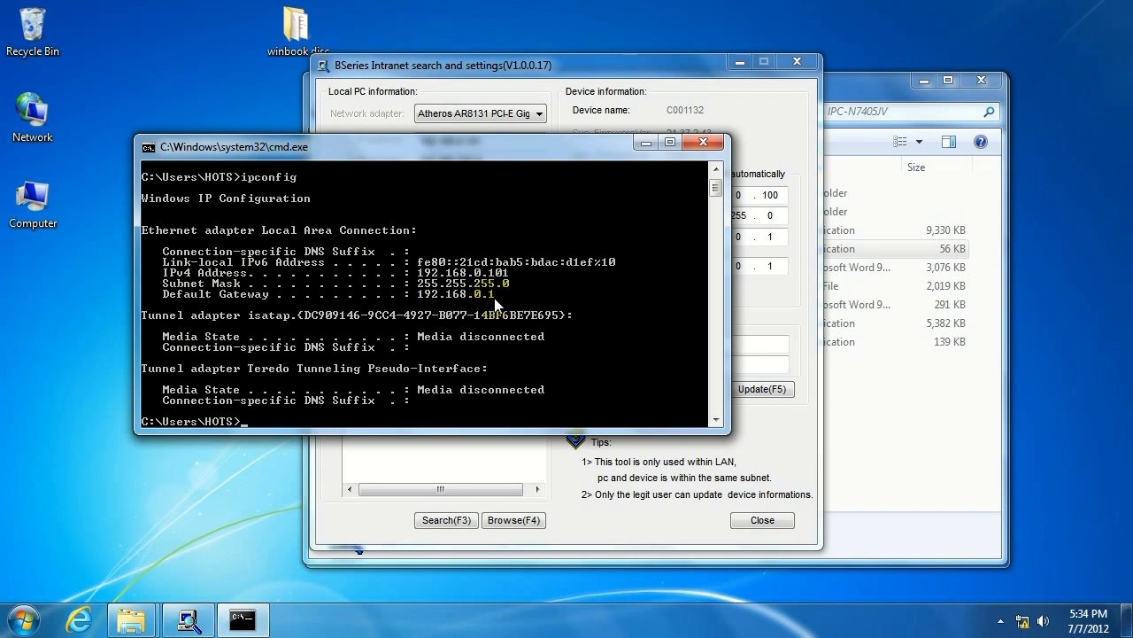
mouse_move(502, 301)
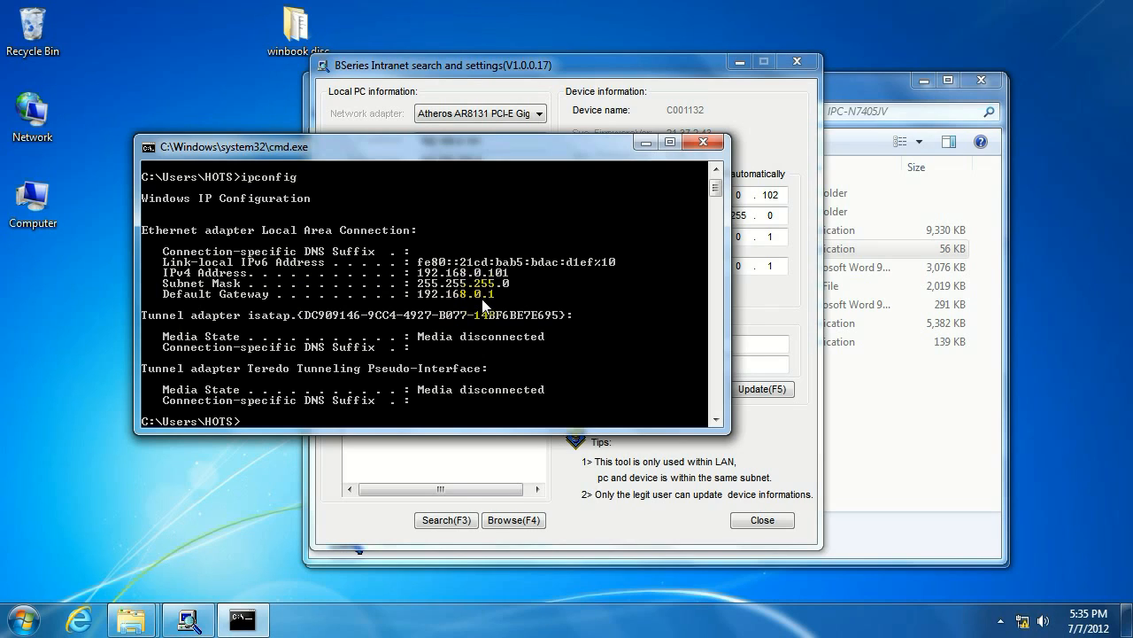
mouse_move(425, 306)
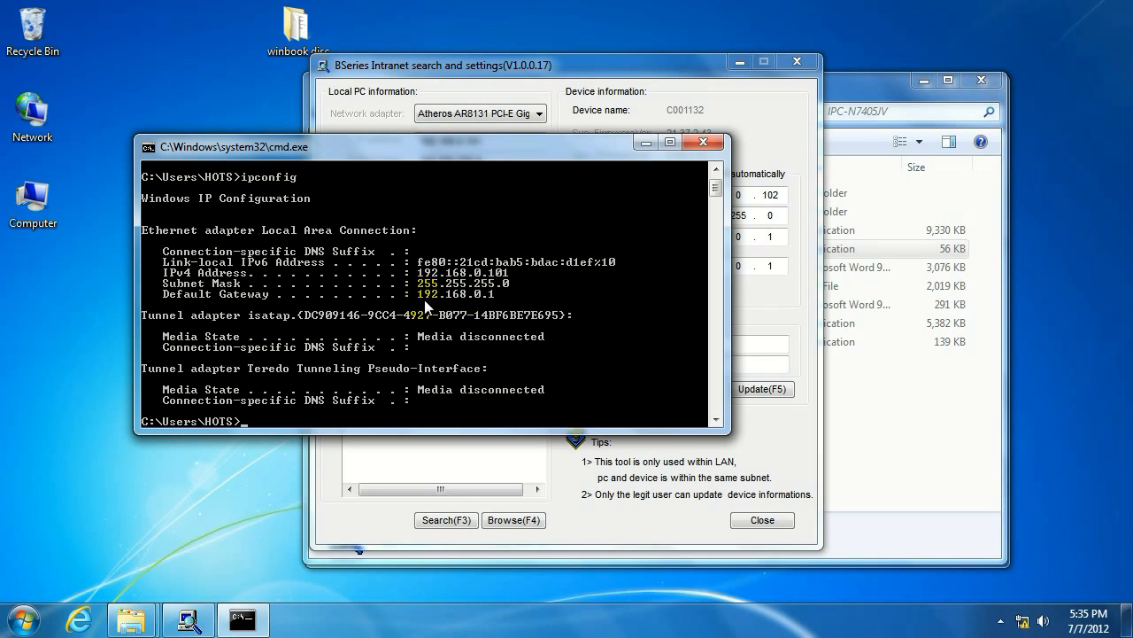
mouse_move(503, 300)
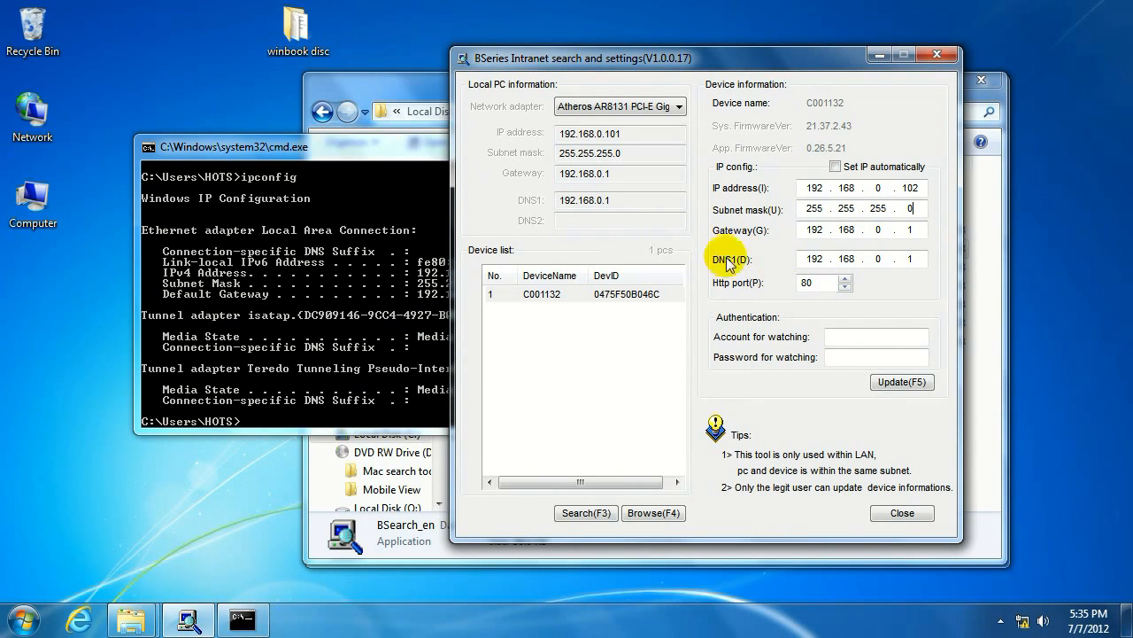
- Enter the camera's viewing account name 'admin' and move to its password
click(881, 258)
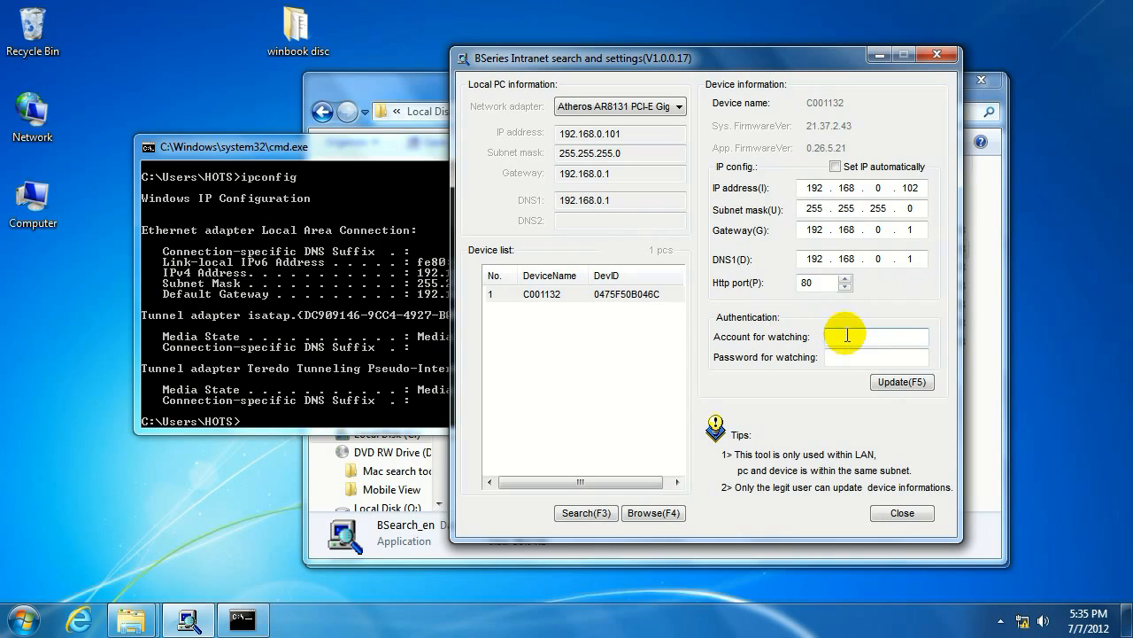
click(876, 337)
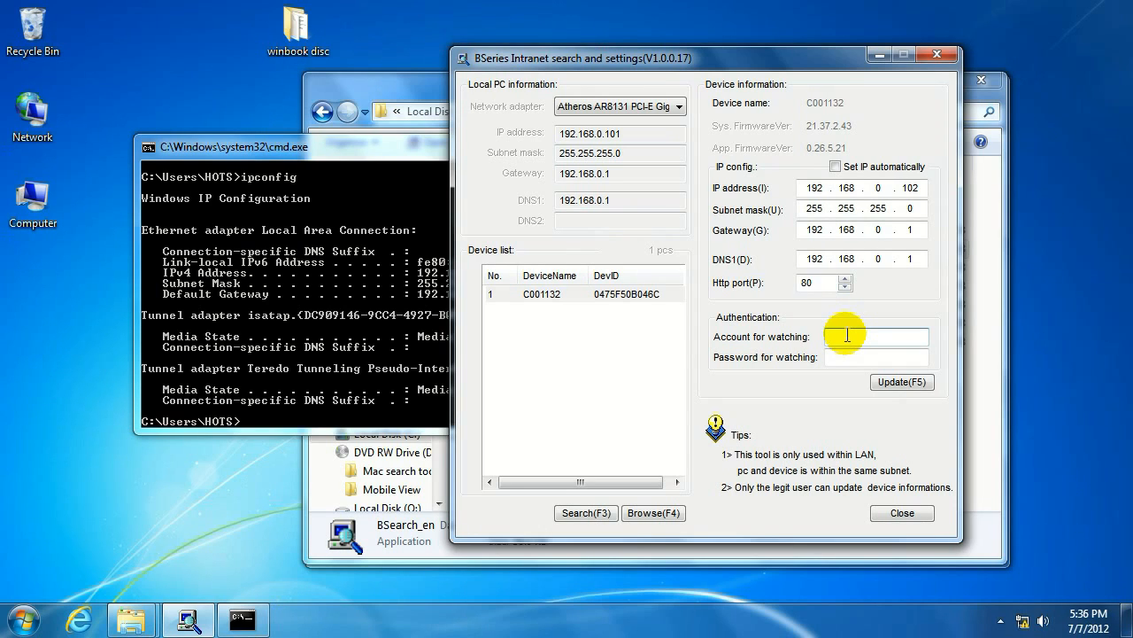
text(ad)
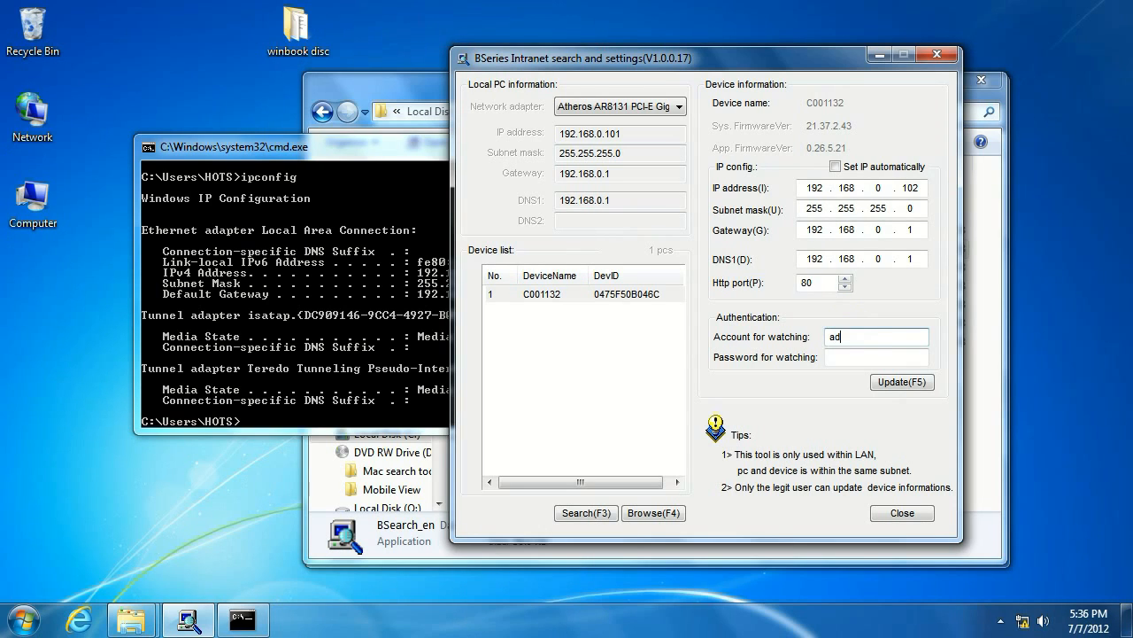
text(min)
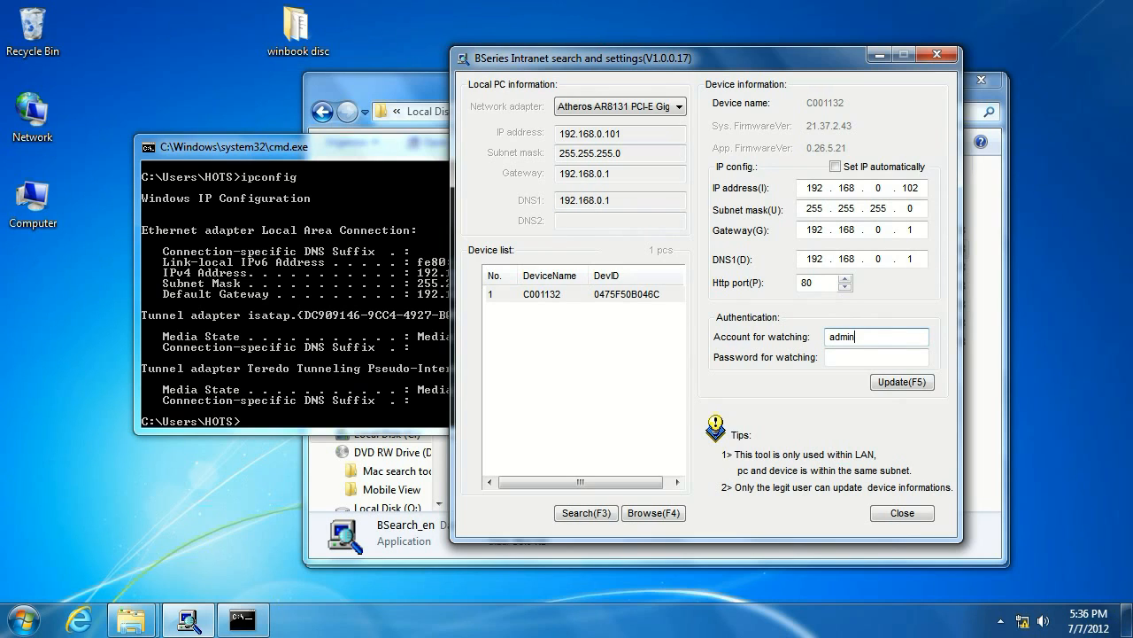
click(877, 357)
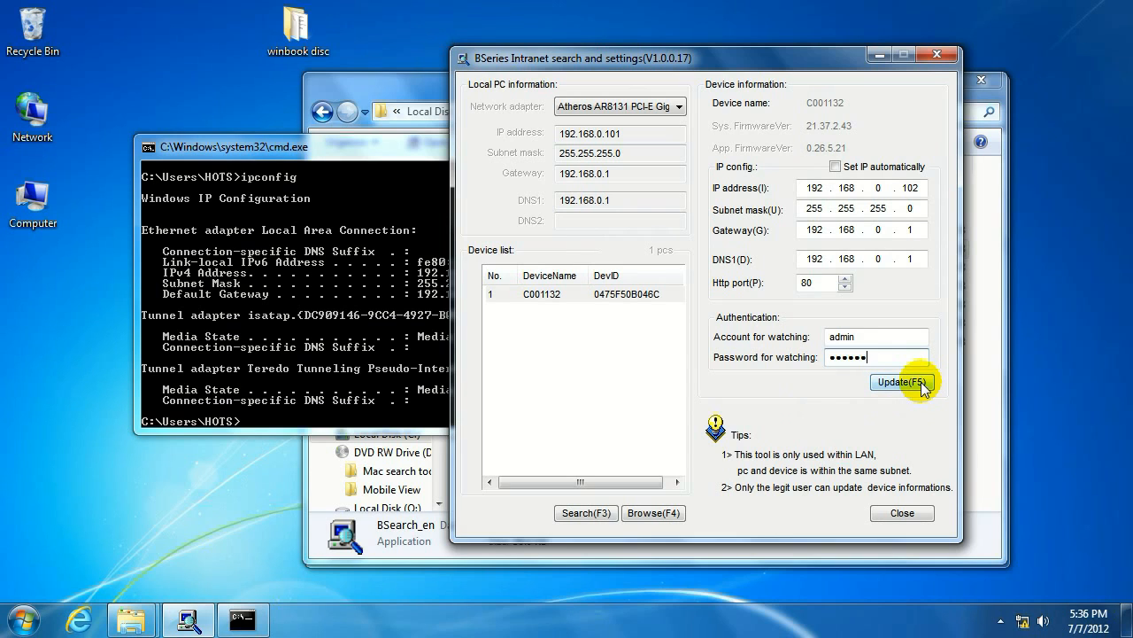
- Apply static IP 192.168.0.102 to camera C001132, confirming and acknowledging success
click(900, 381)
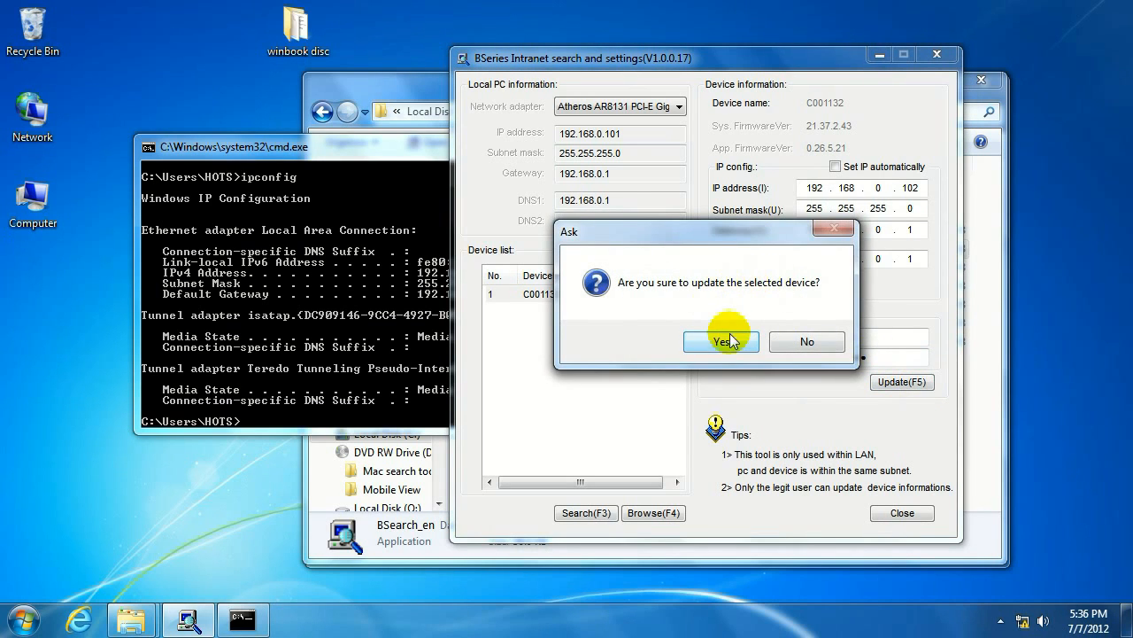
click(721, 341)
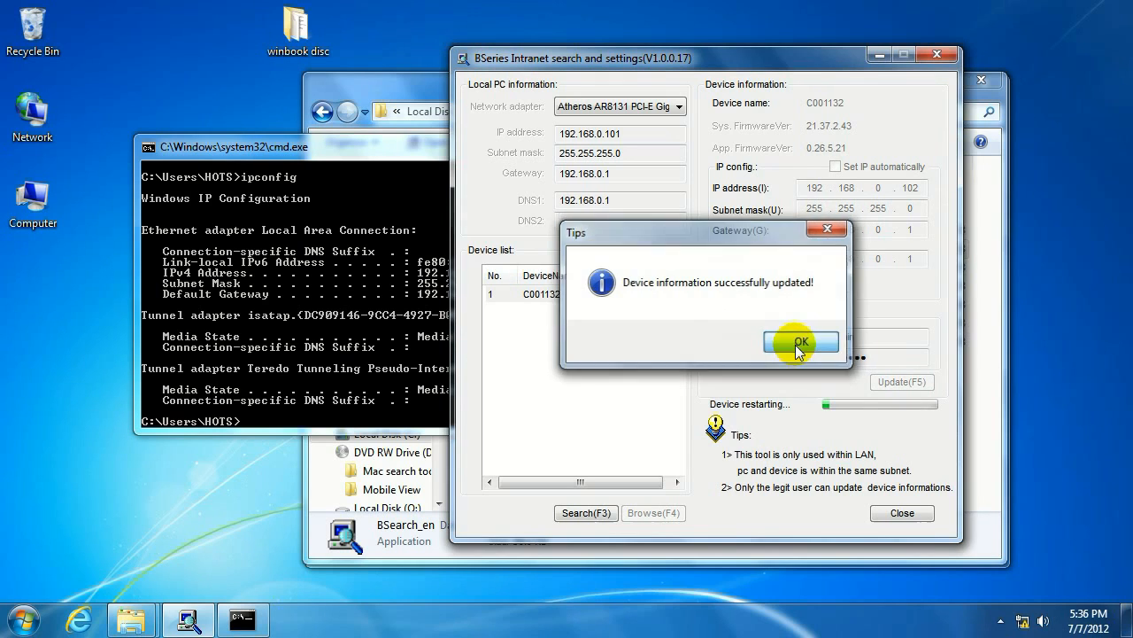
click(798, 342)
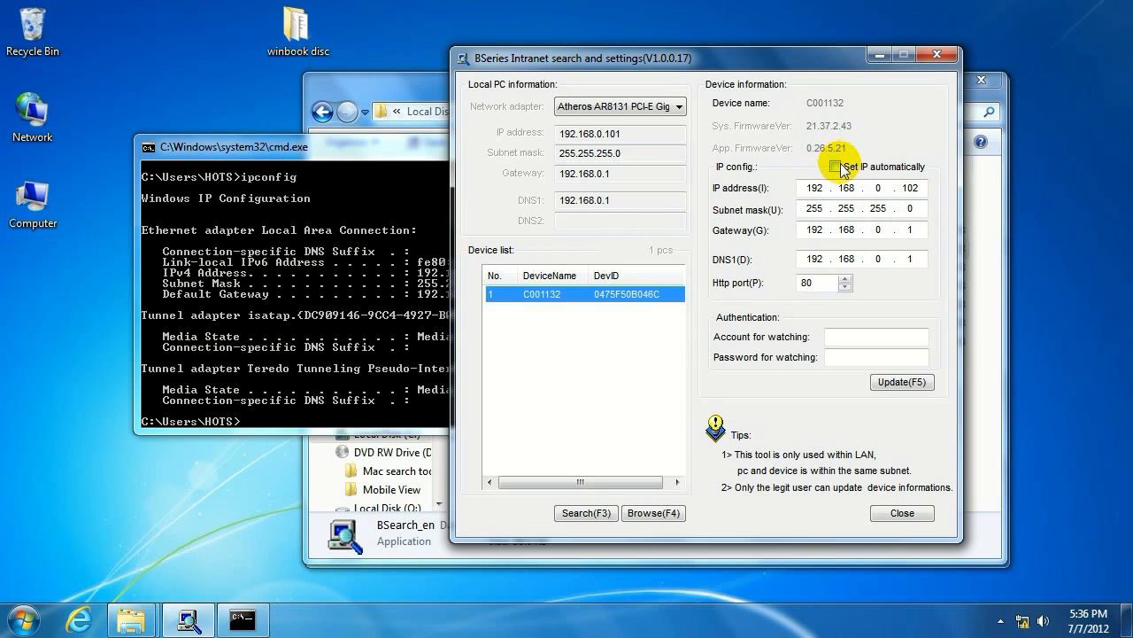
- Open the camera's 192.168.0.102 web interface in Internet Explorer via Browse
click(834, 166)
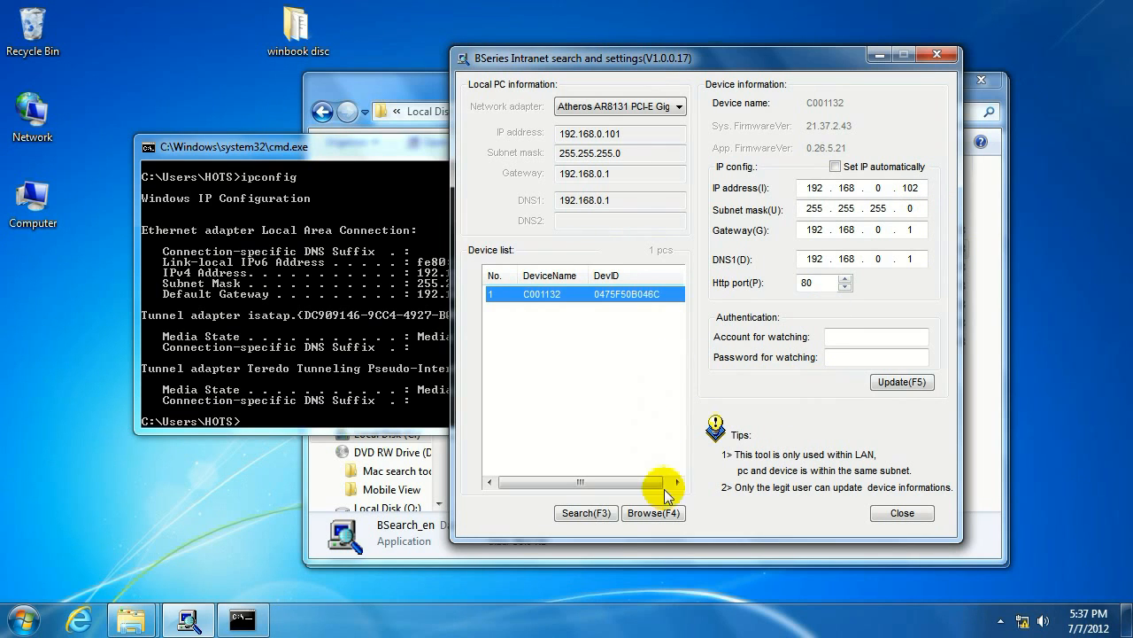
click(653, 513)
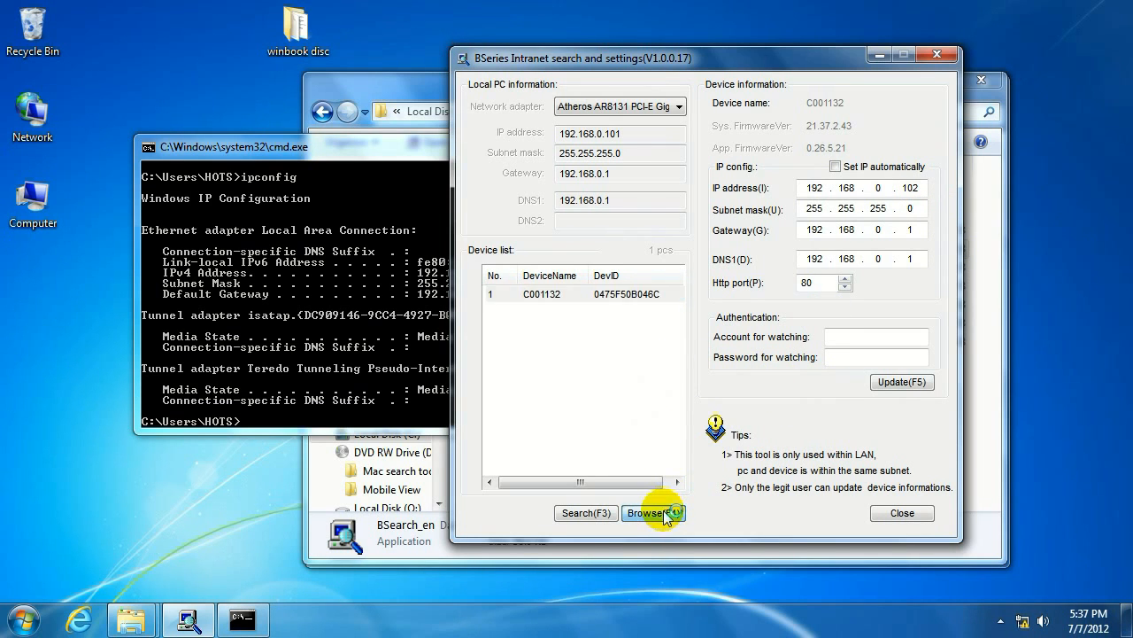
click(649, 512)
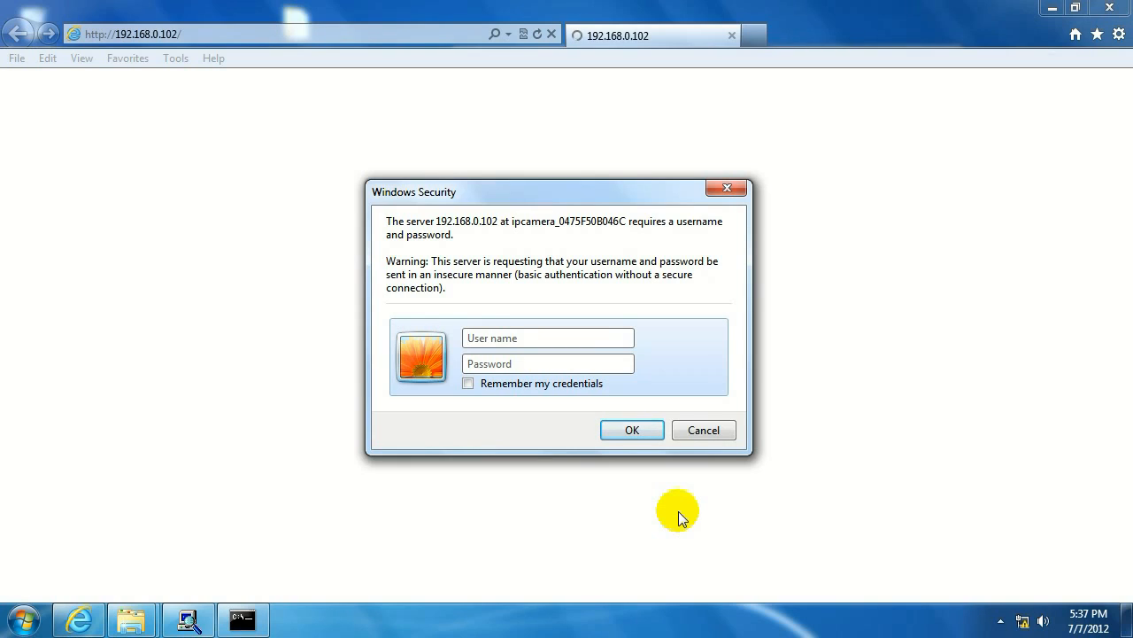
- Log in to the camera as admin, remembering the credentials
text(admin)
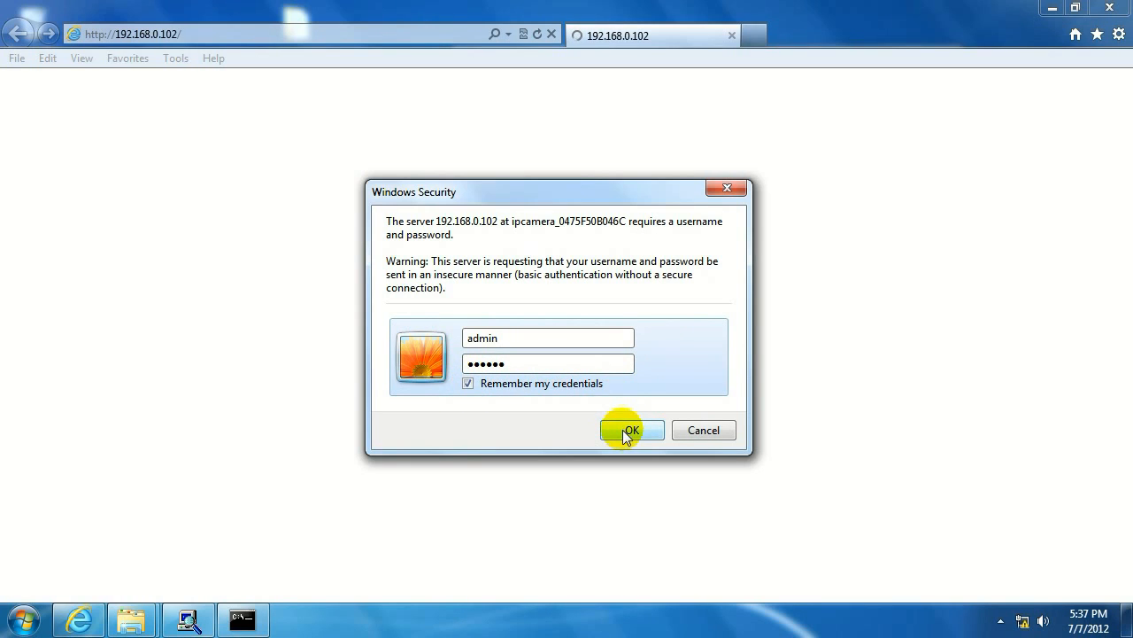
click(631, 429)
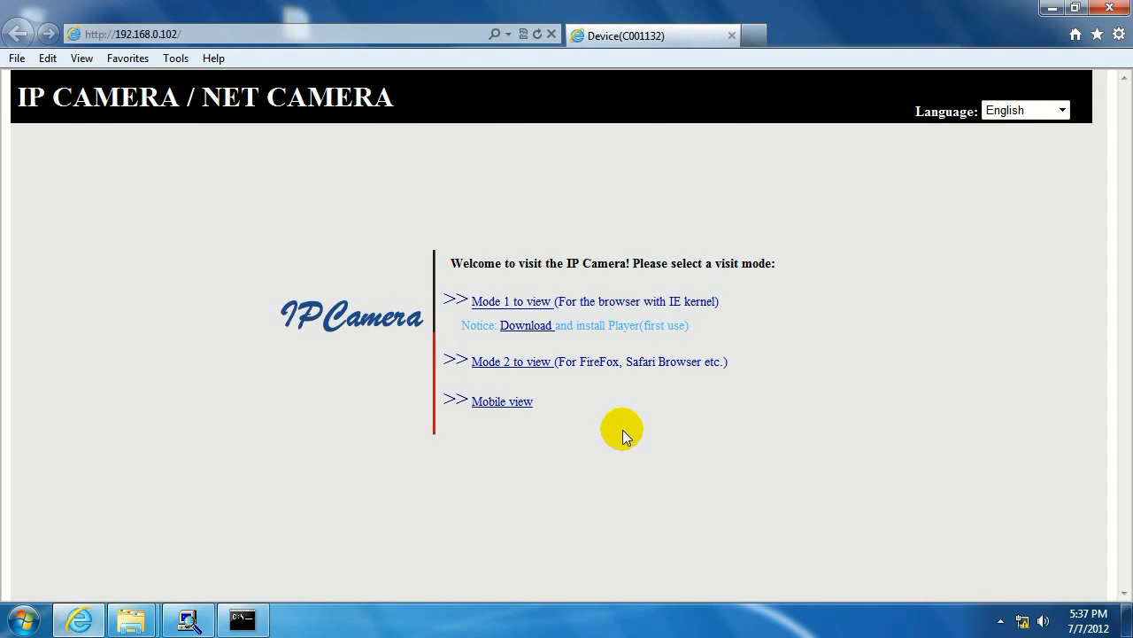
mouse_move(644, 320)
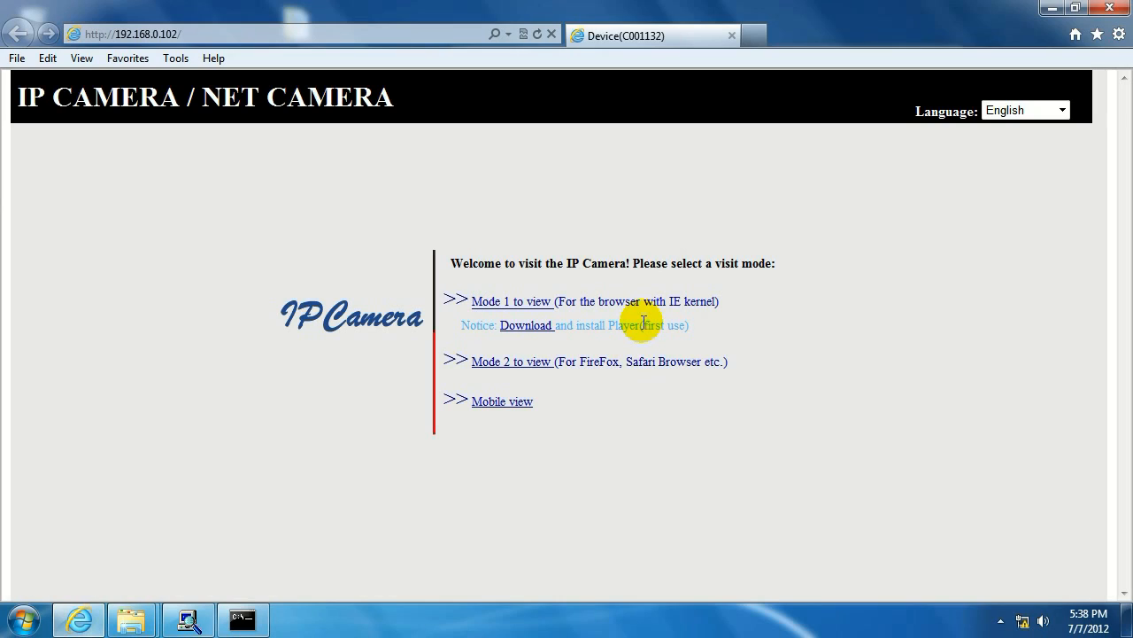
mouse_move(640, 317)
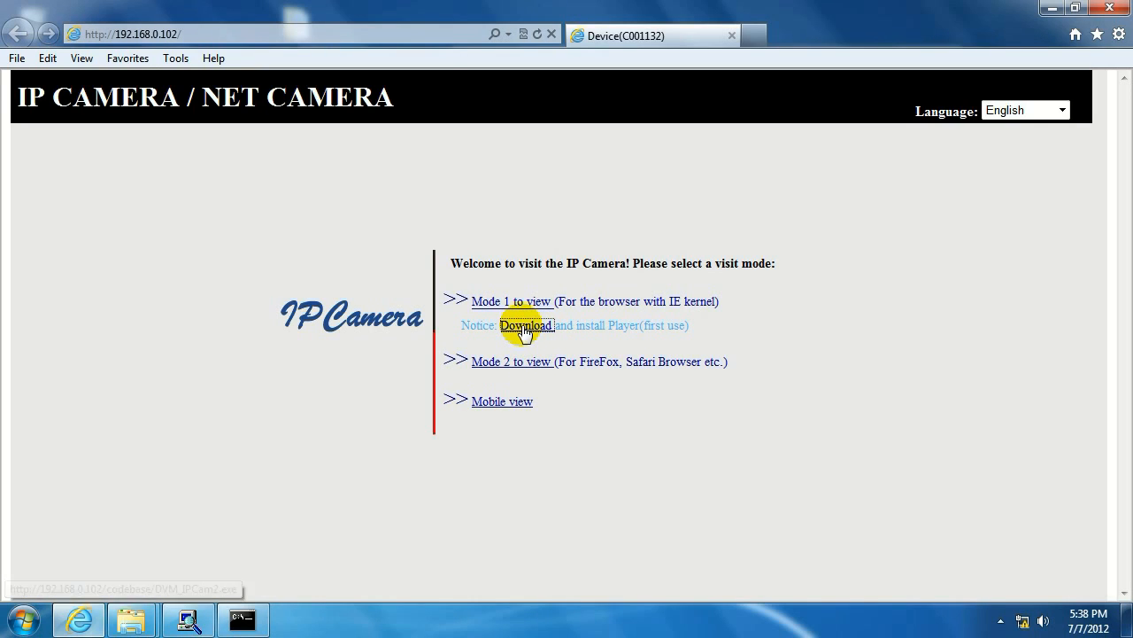
- Download the DVM_IPCam2.exe player and run it from the notification bar
click(525, 325)
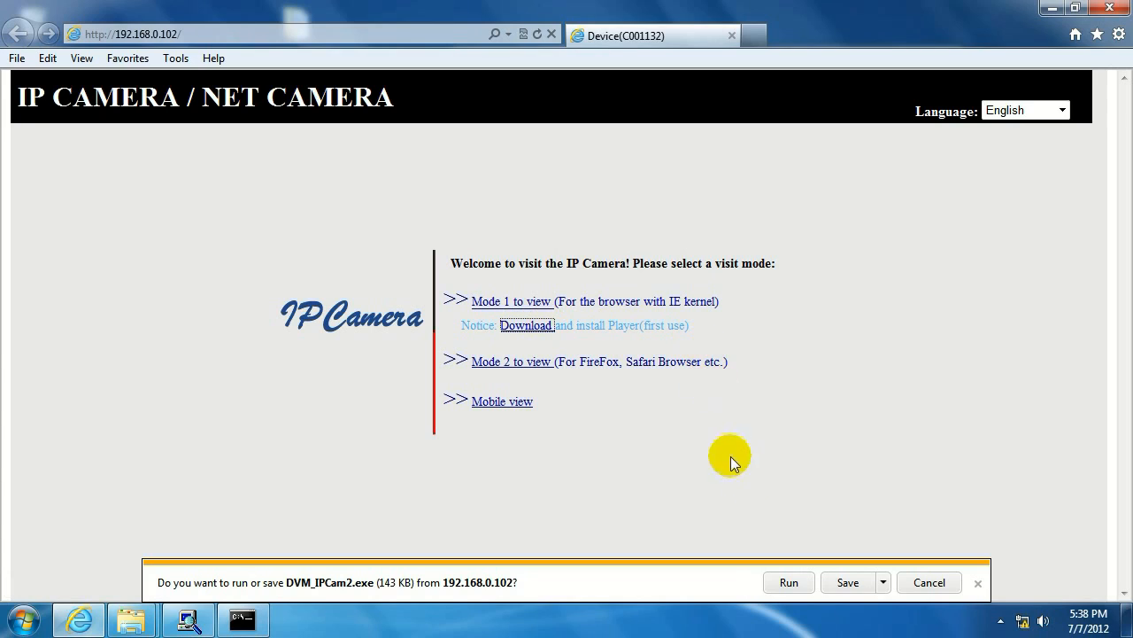
mouse_move(819, 531)
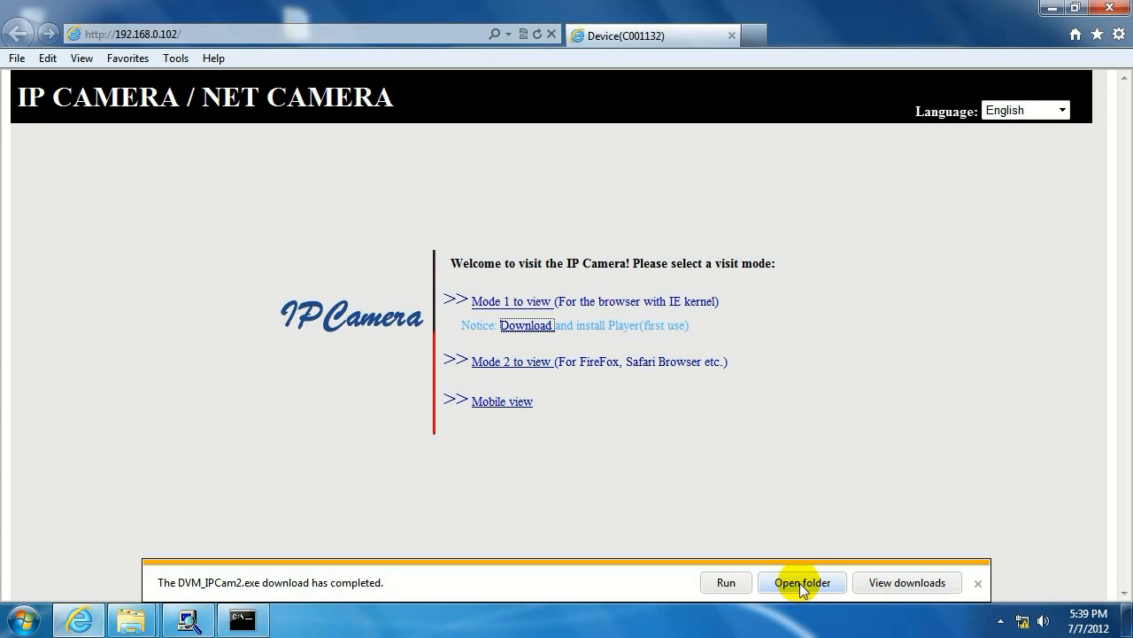
mouse_move(725, 581)
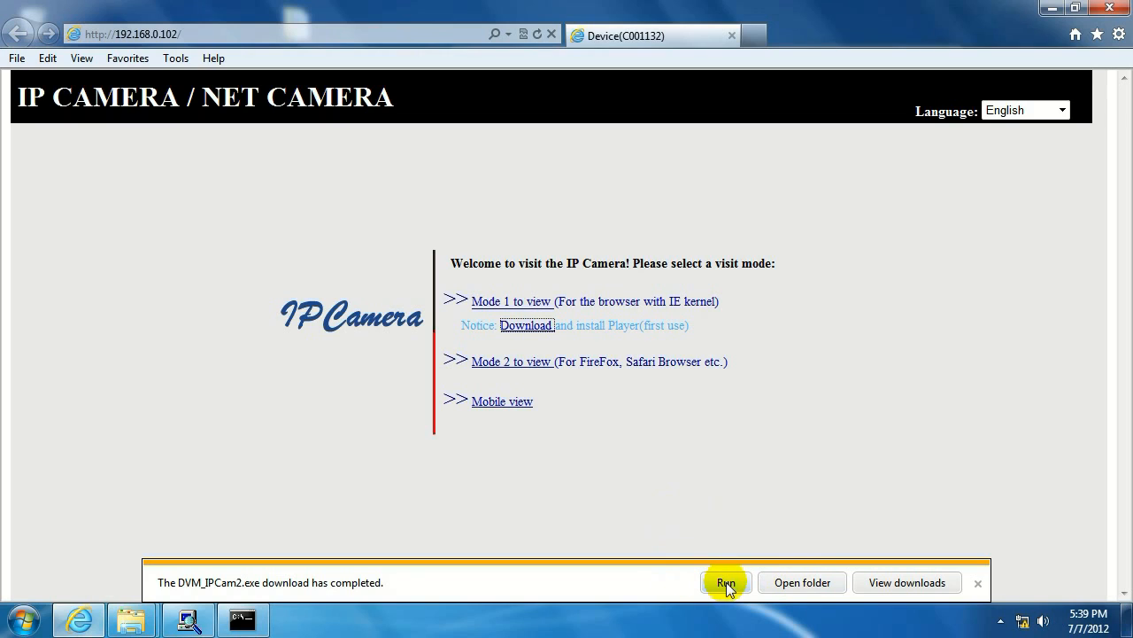
click(725, 581)
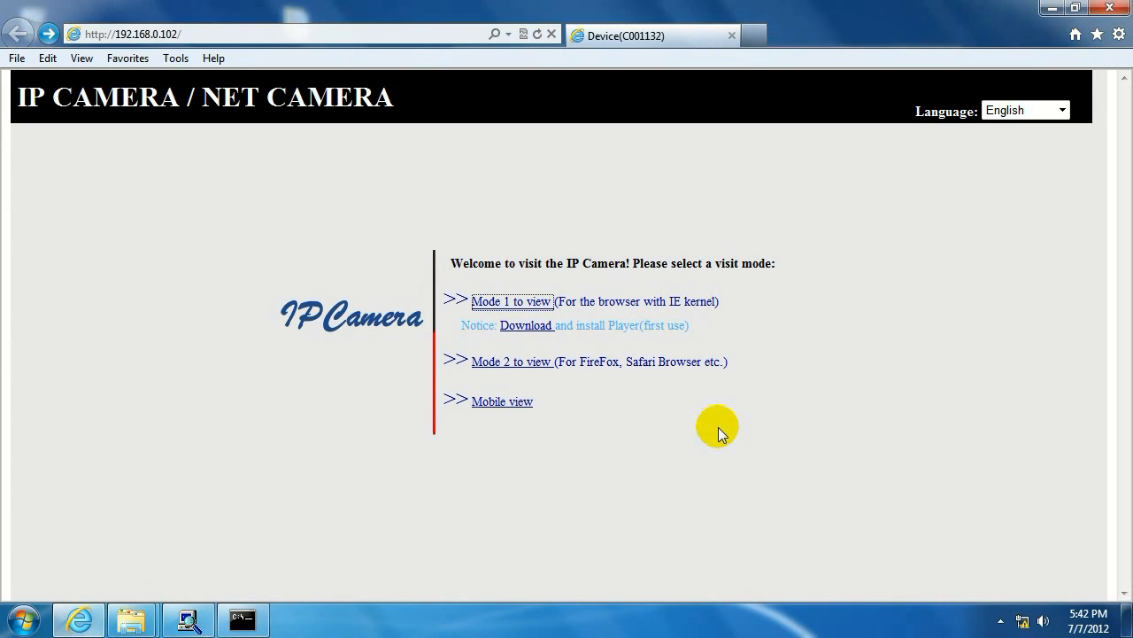
mouse_move(512, 301)
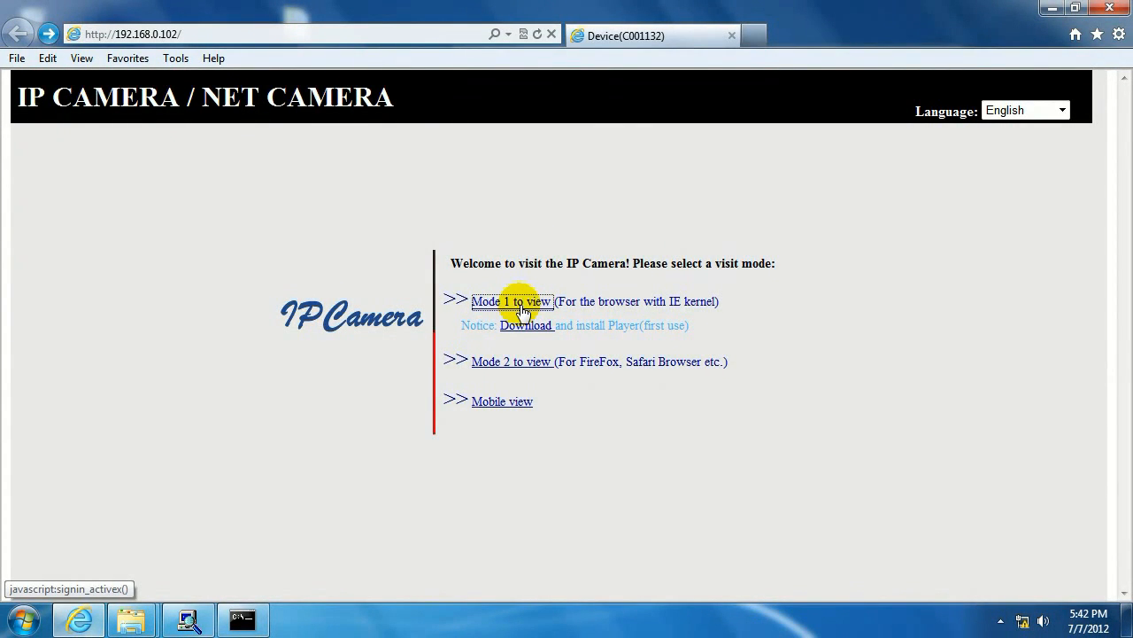
- Choose 'Mode 1 to view' to display the live video feed
click(512, 301)
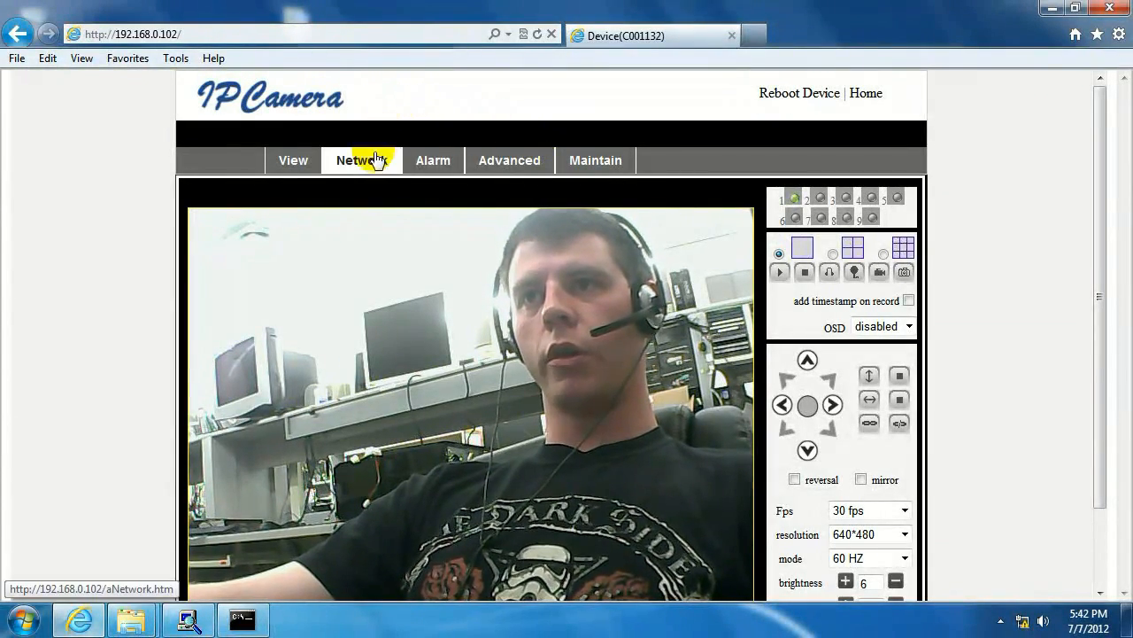
- Scan under Network > Wireless Settings and pick HOTS Tenda with WPA2 Personal (AES)
click(361, 160)
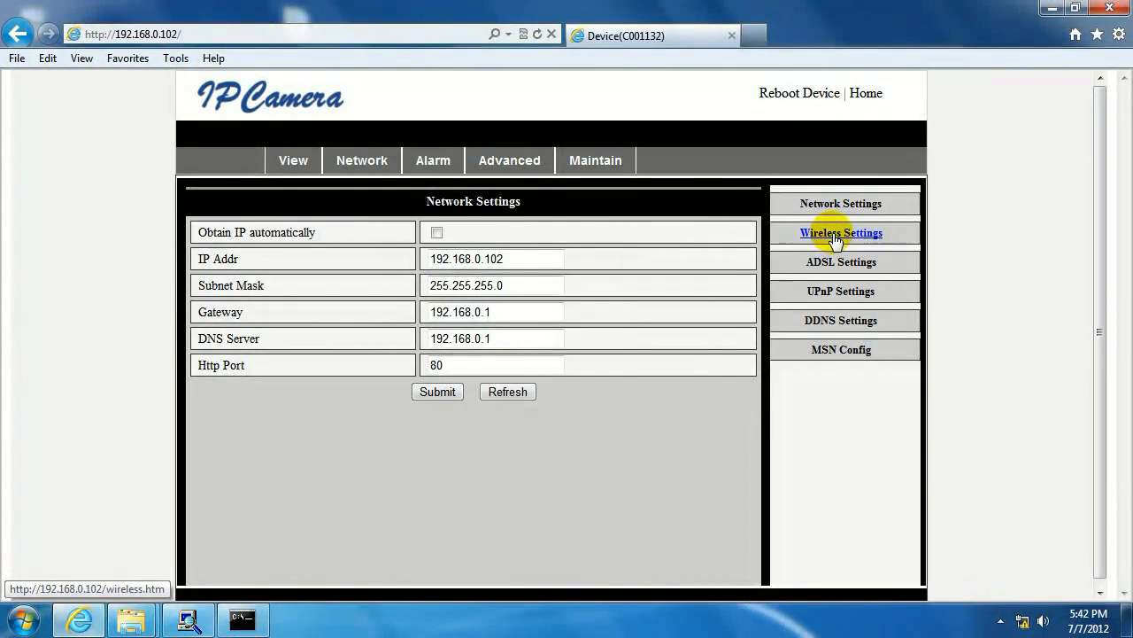
click(840, 232)
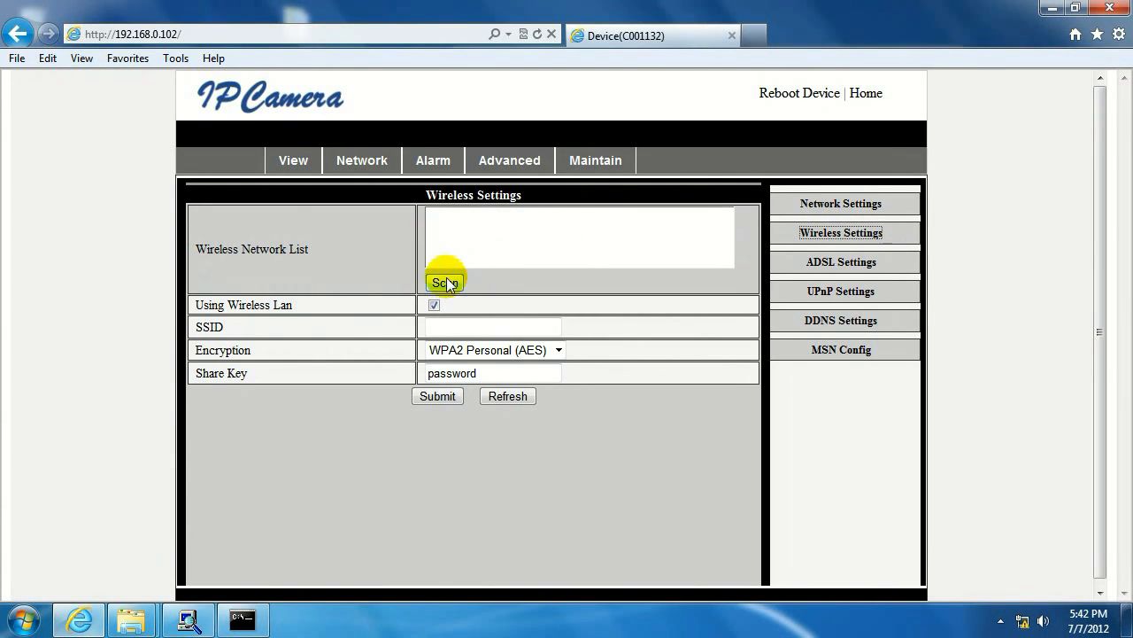
click(445, 282)
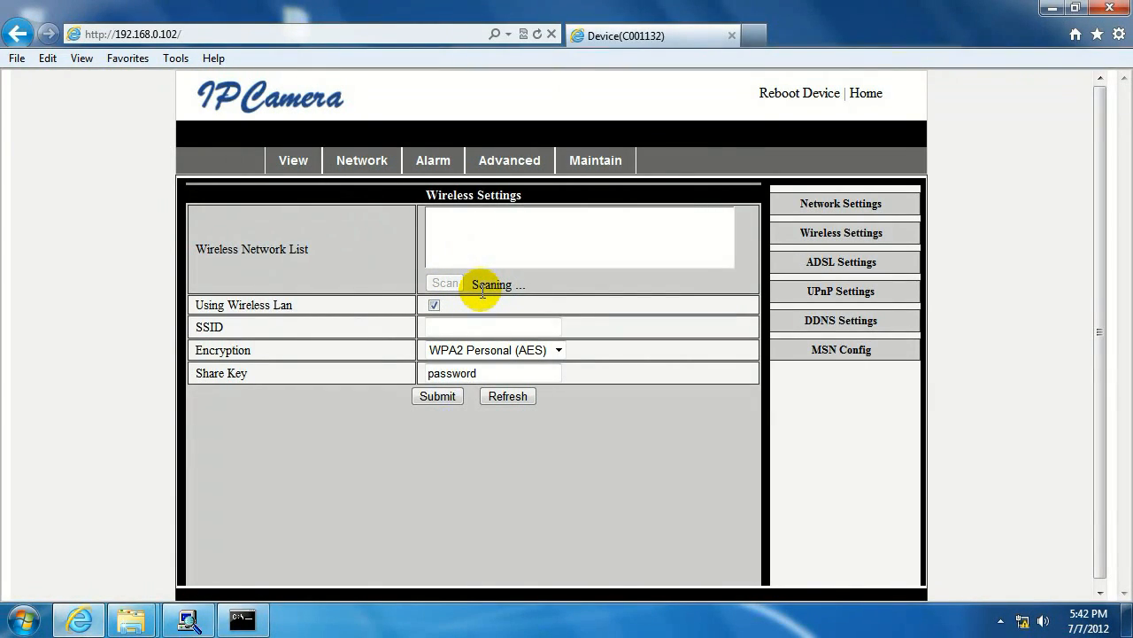
click(546, 216)
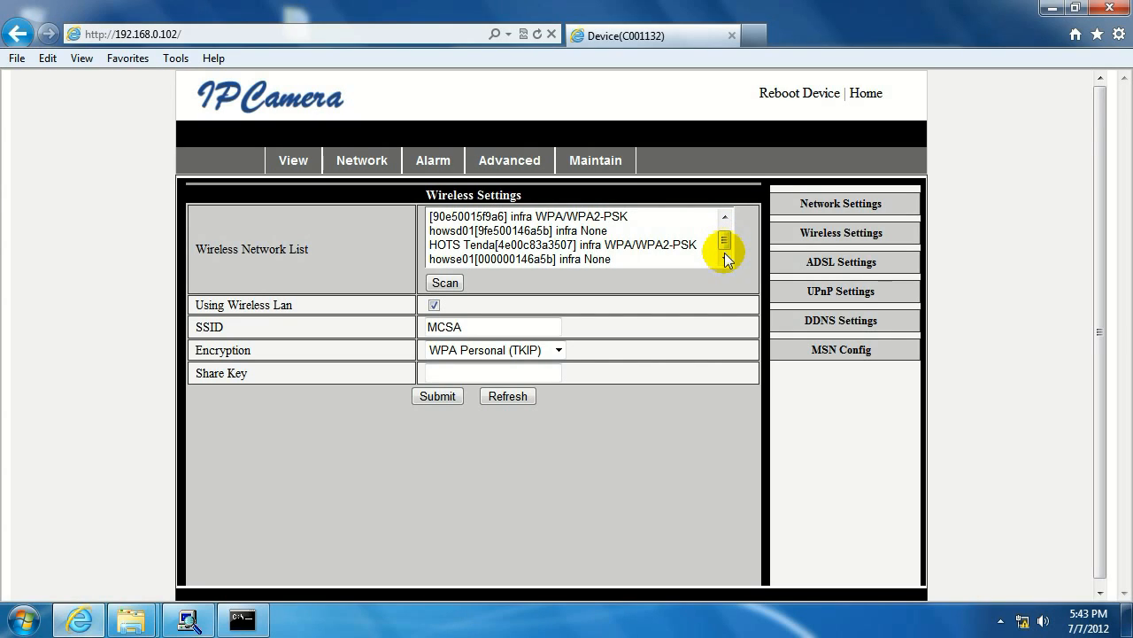
mouse_move(698, 272)
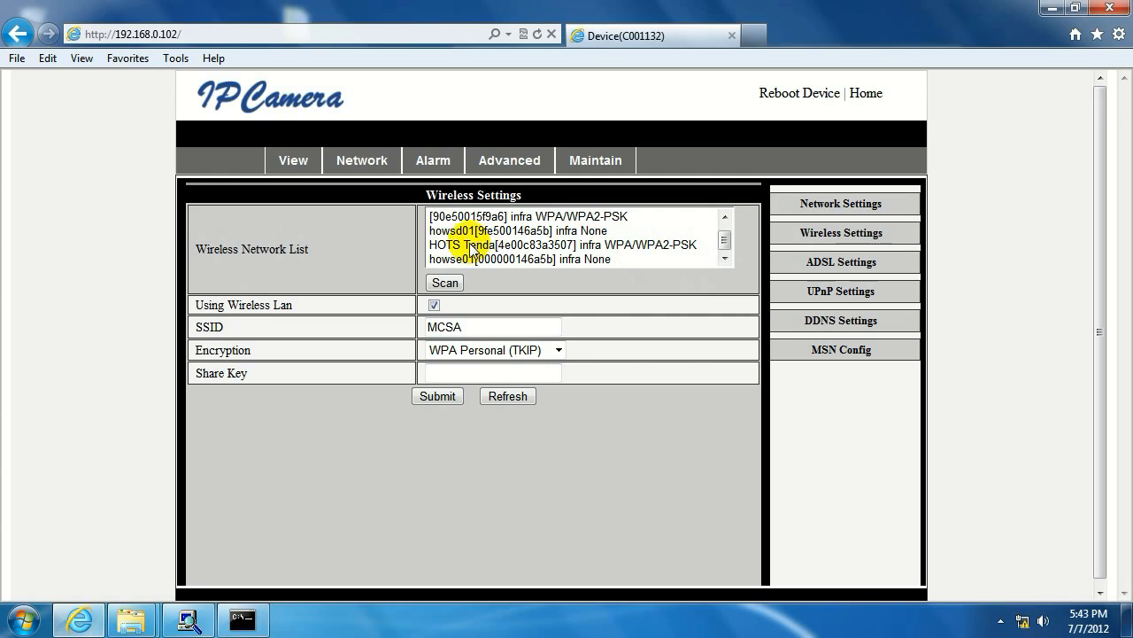
click(558, 245)
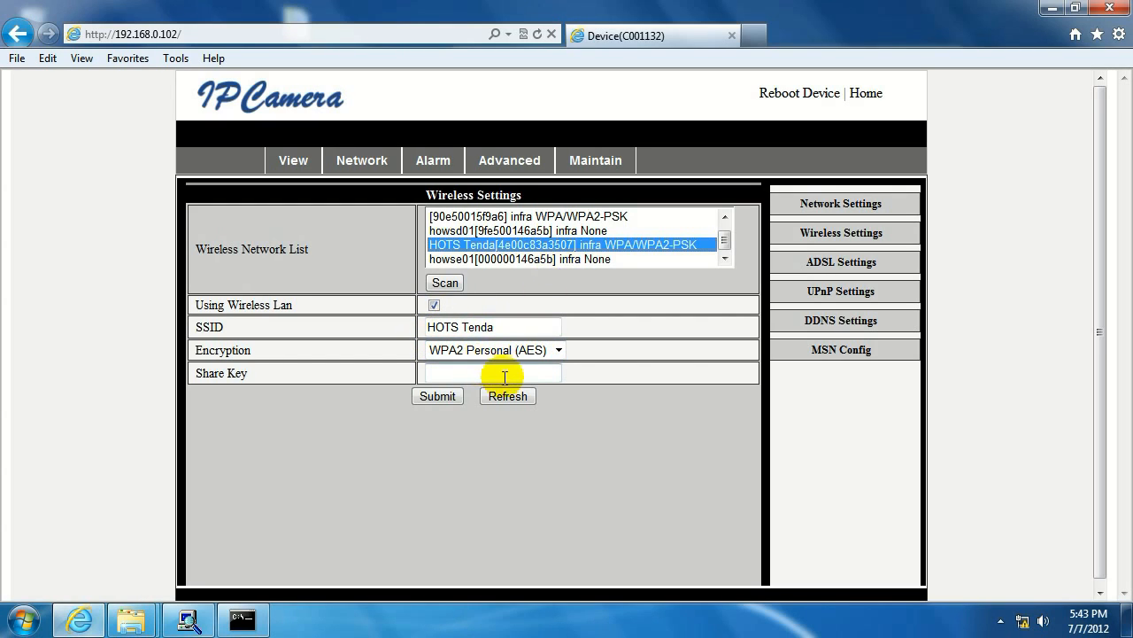
click(490, 373)
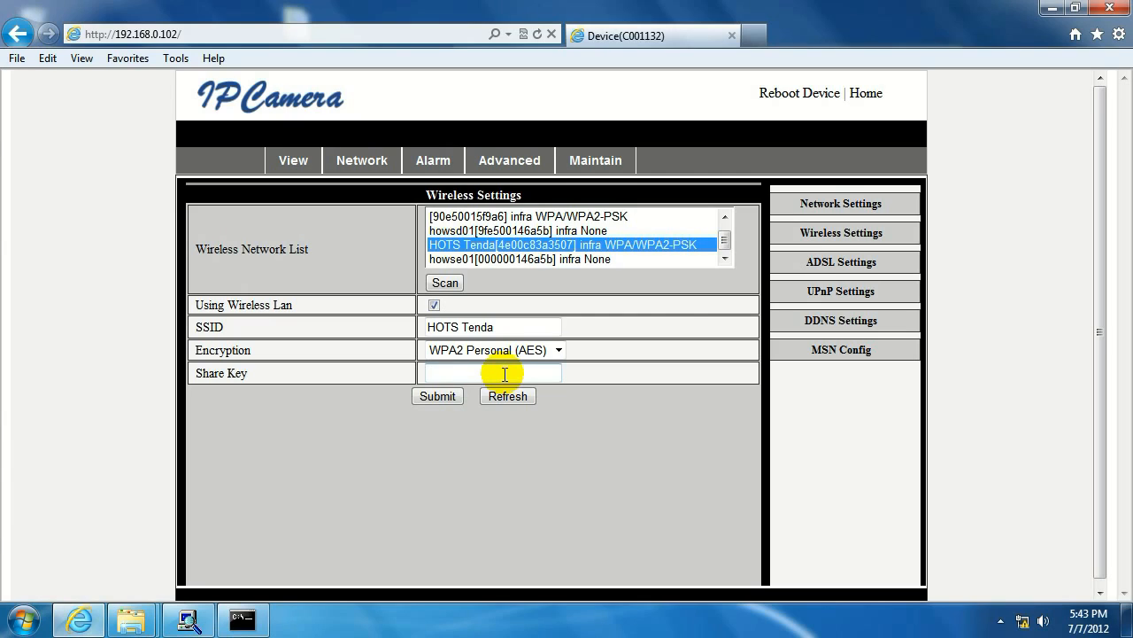
text(password)
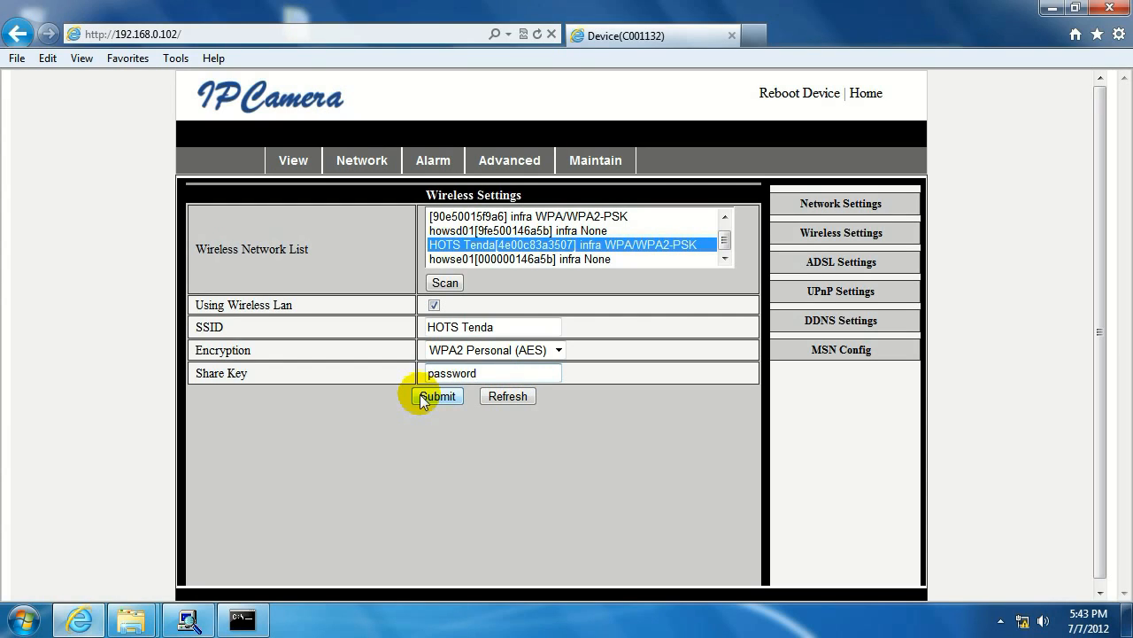
mouse_move(507, 396)
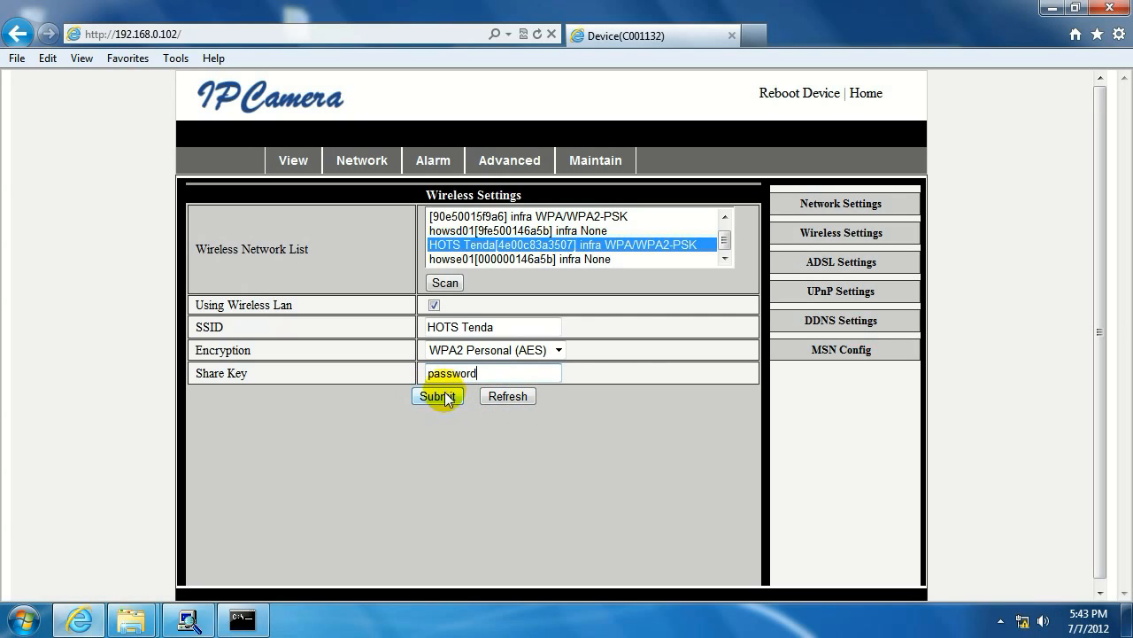
click(437, 395)
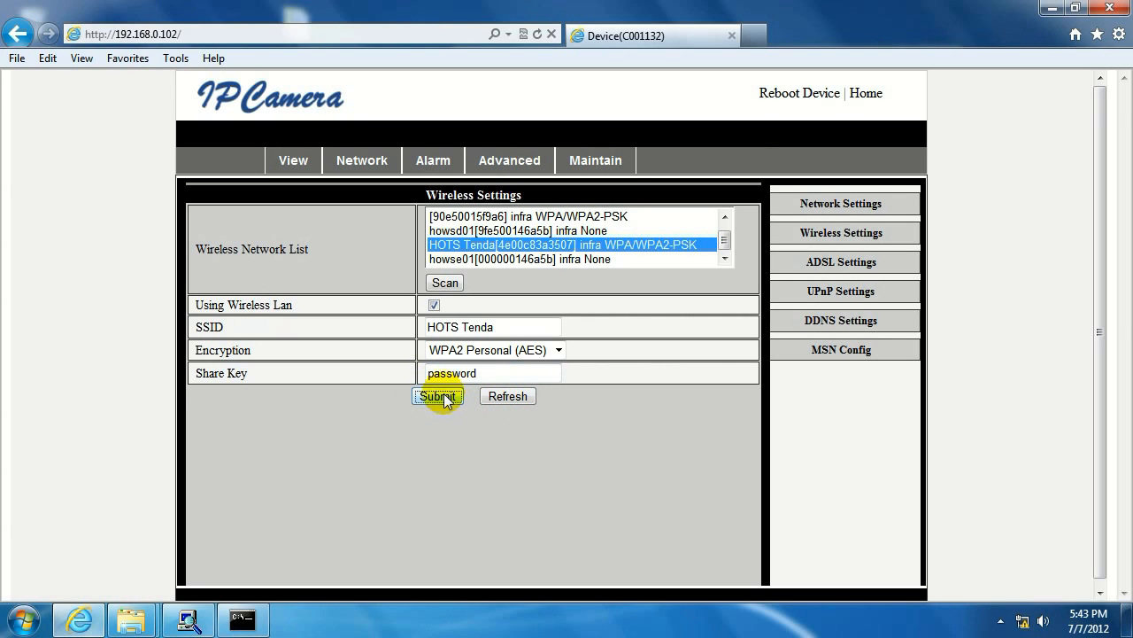
click(438, 396)
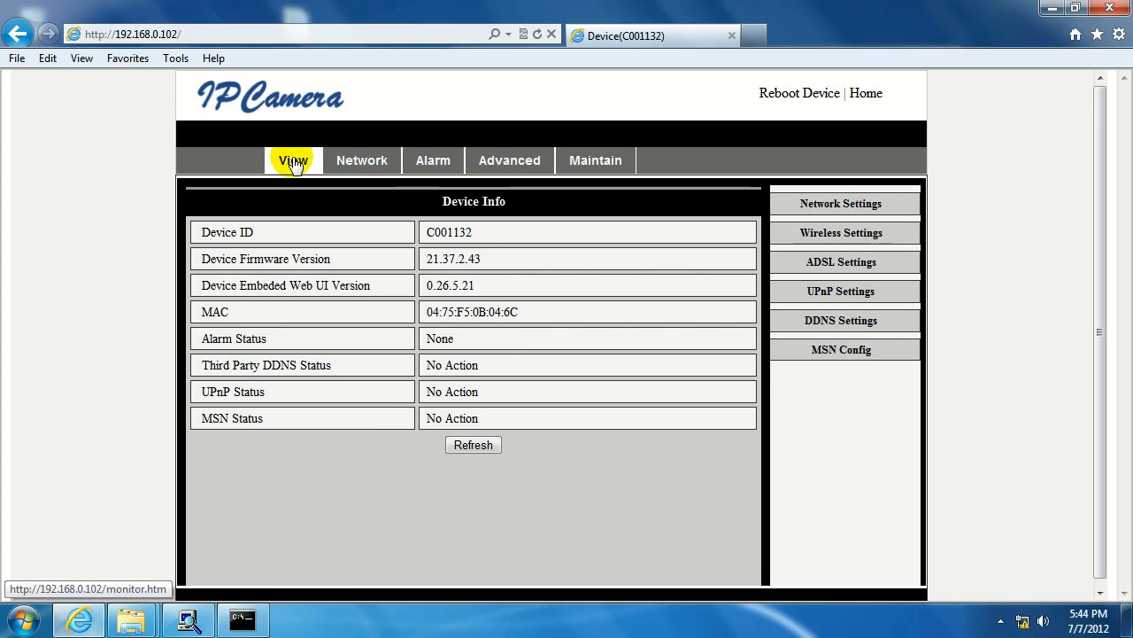
- Switch to the View tab to show the camera's live video again
click(293, 160)
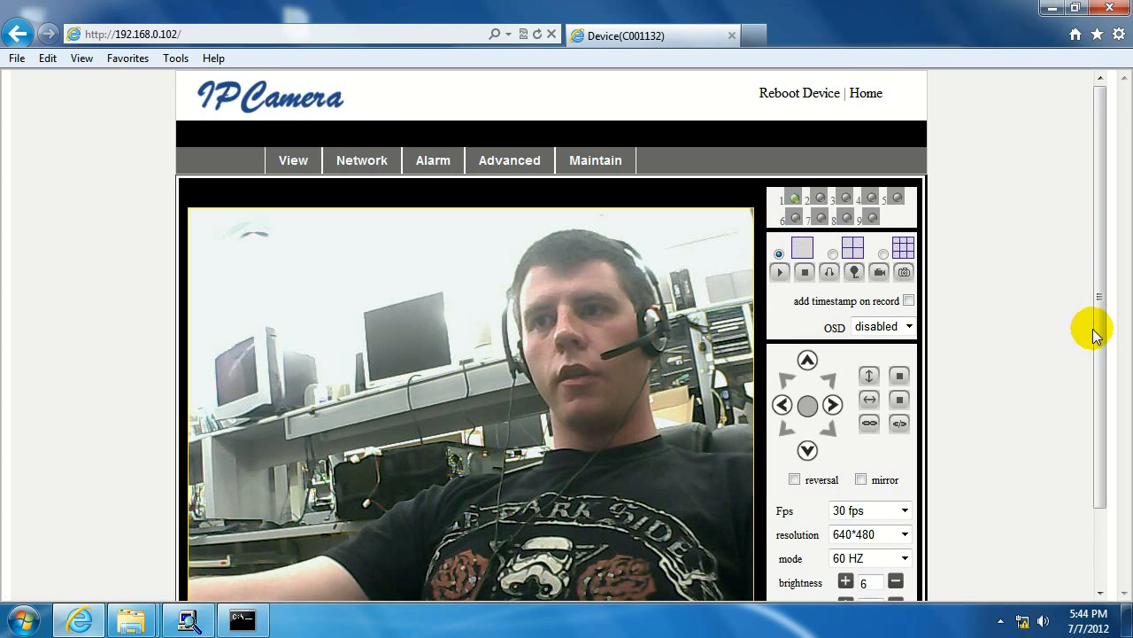